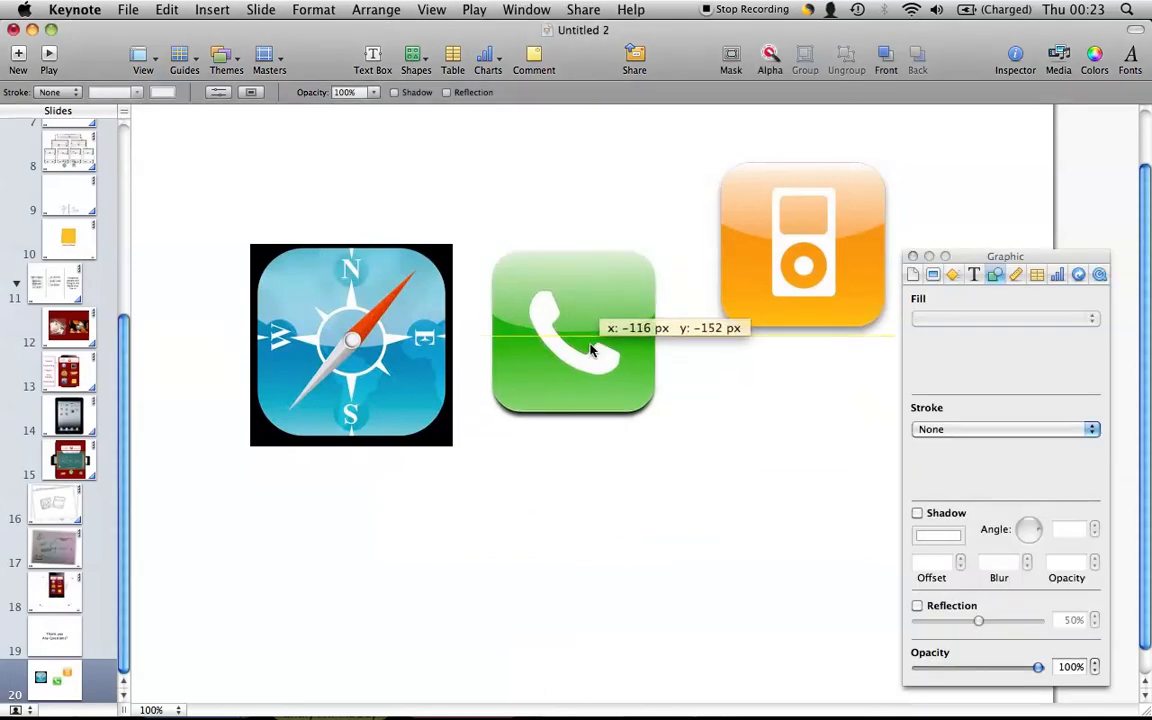
Step: Drag the iPod icon down into line with the other icons, then deselect
{"action": "left_click_drag", "start_coordinate": [800, 245], "coordinate": [813, 333]}
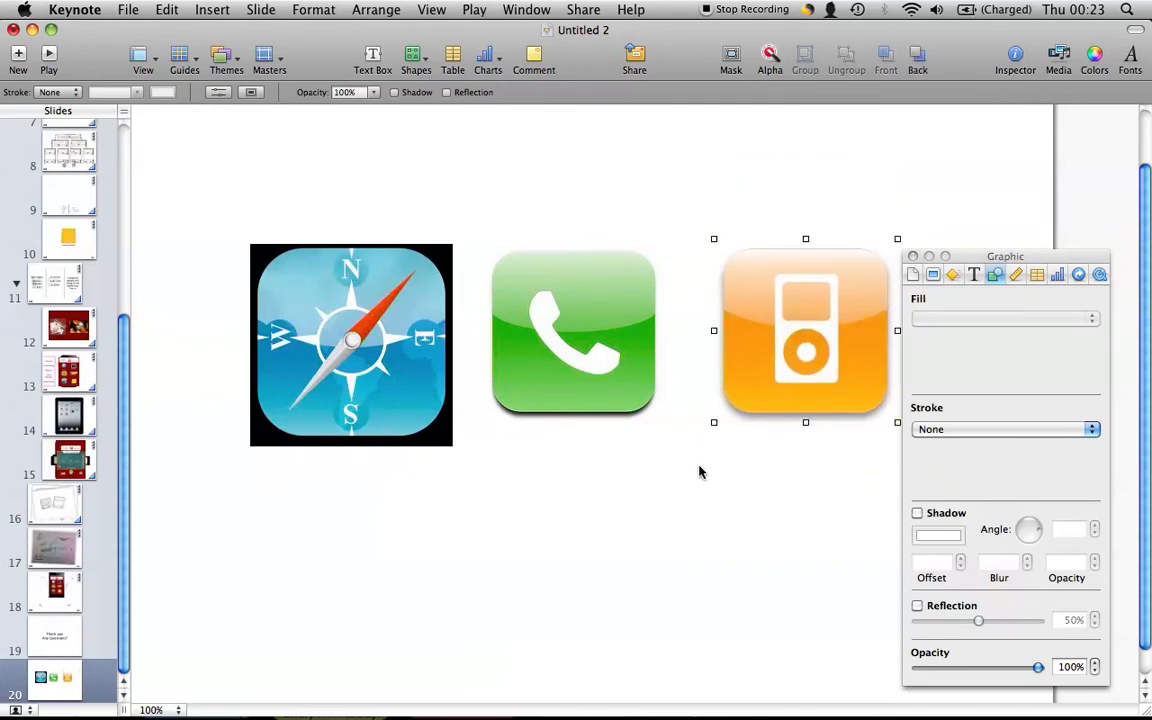
{"action": "left_click", "coordinate": [350, 345]}
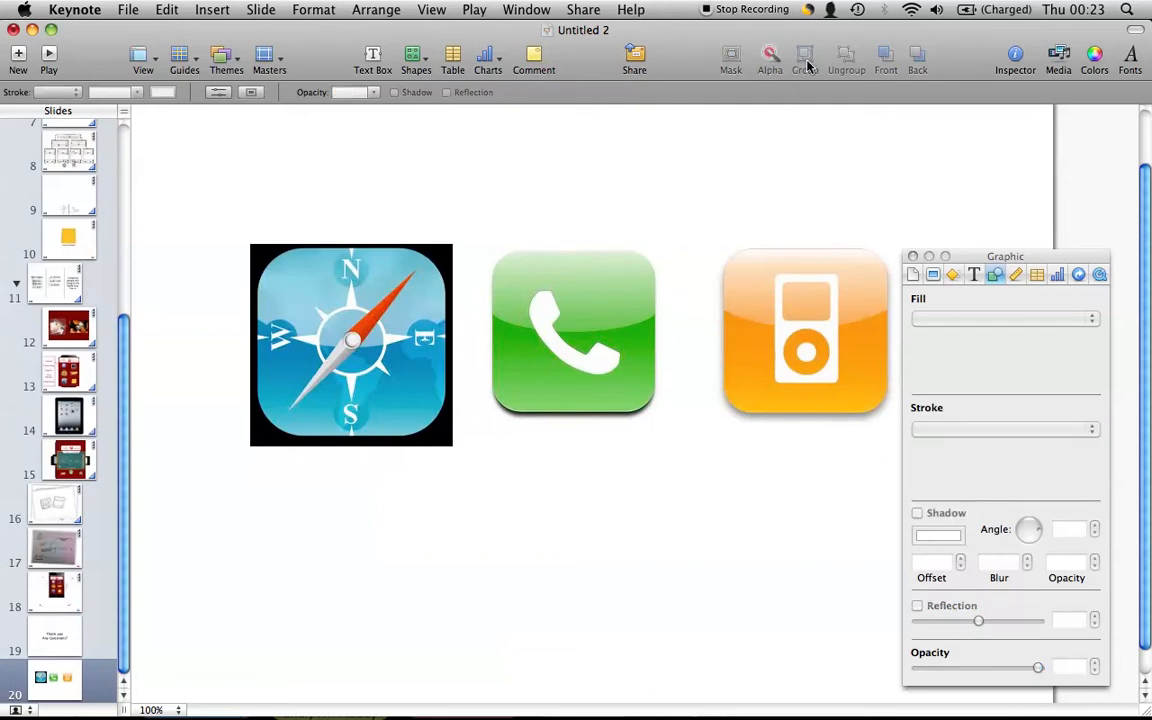
{"action": "mouse_move", "coordinate": [805, 56]}
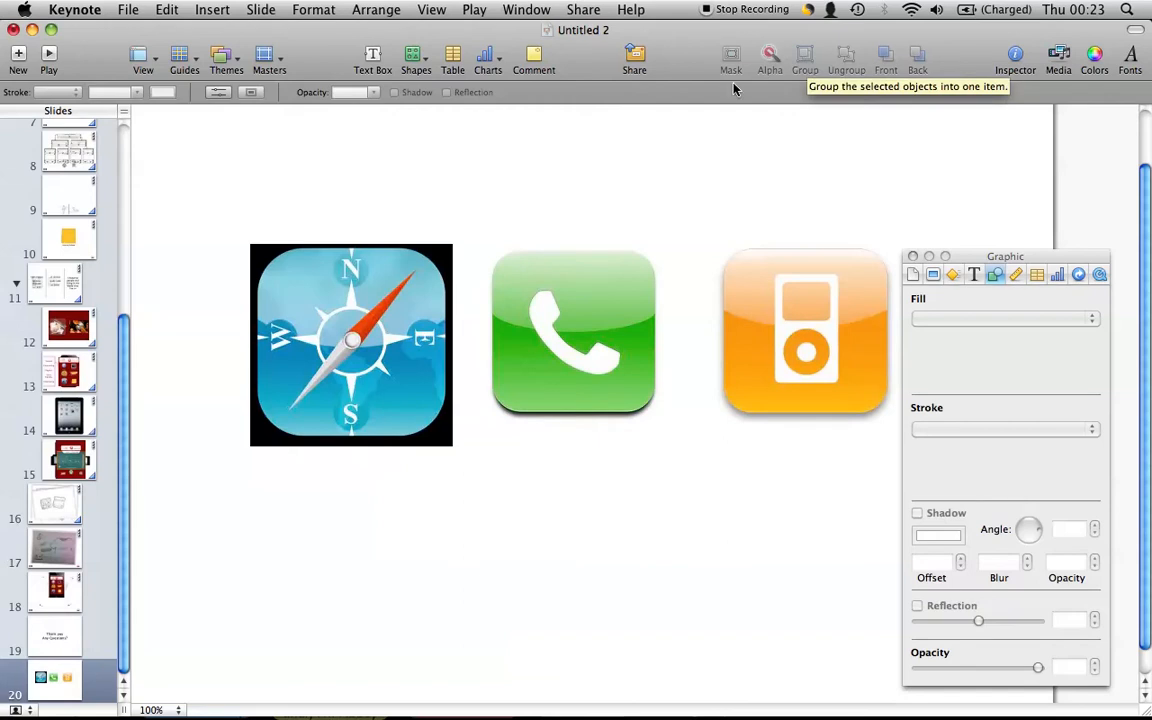
Step: Group the three icons, shift the group lower and right, then ungroup them
{"action": "left_click", "coordinate": [351, 345]}
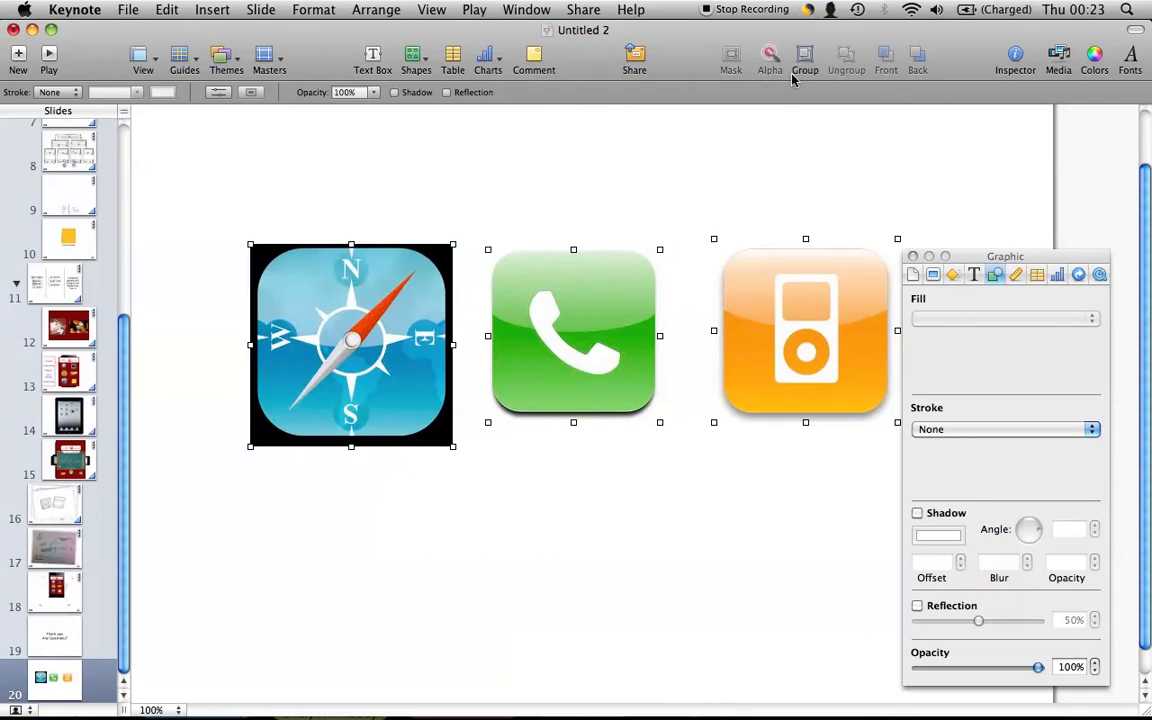
{"action": "left_click", "coordinate": [805, 57]}
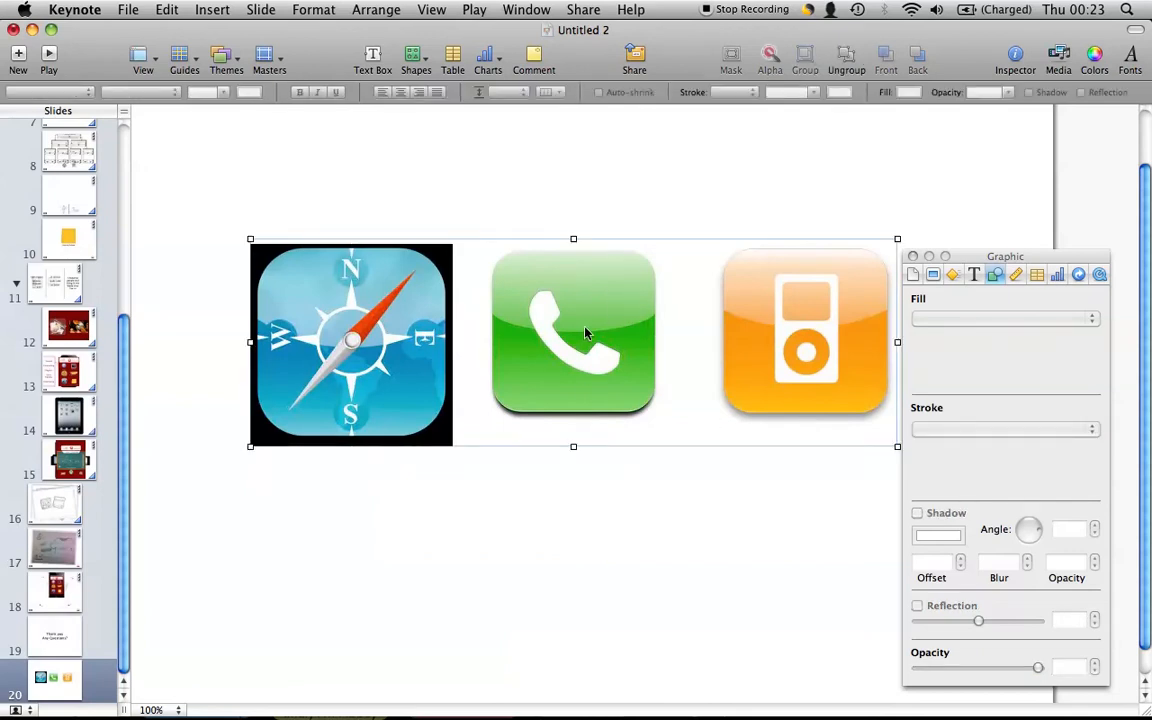
{"action": "left_click_drag", "start_coordinate": [585, 333], "coordinate": [618, 480]}
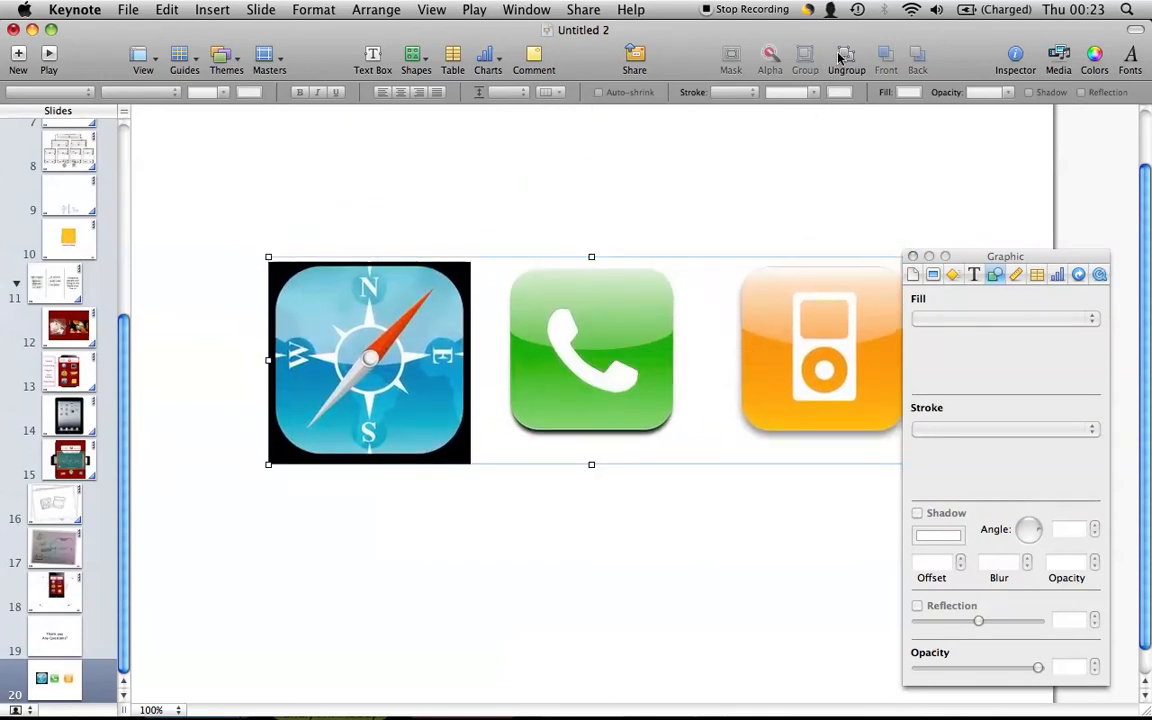
{"action": "mouse_move", "coordinate": [851, 57]}
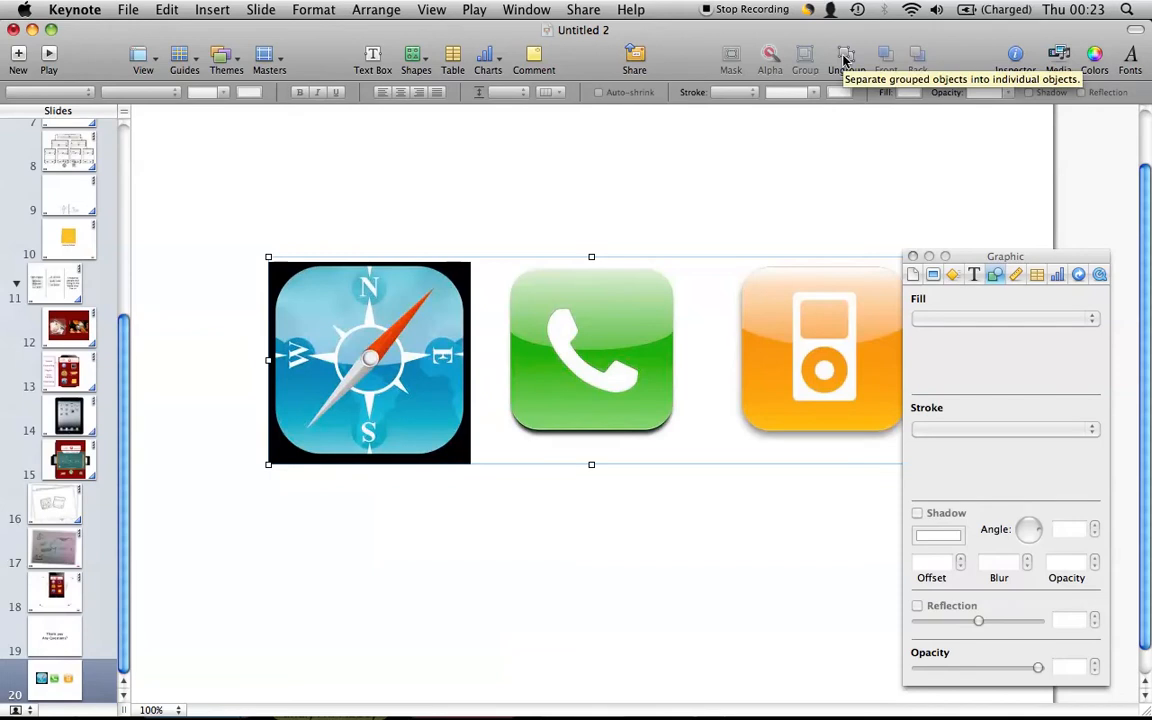
{"action": "left_click", "coordinate": [846, 56]}
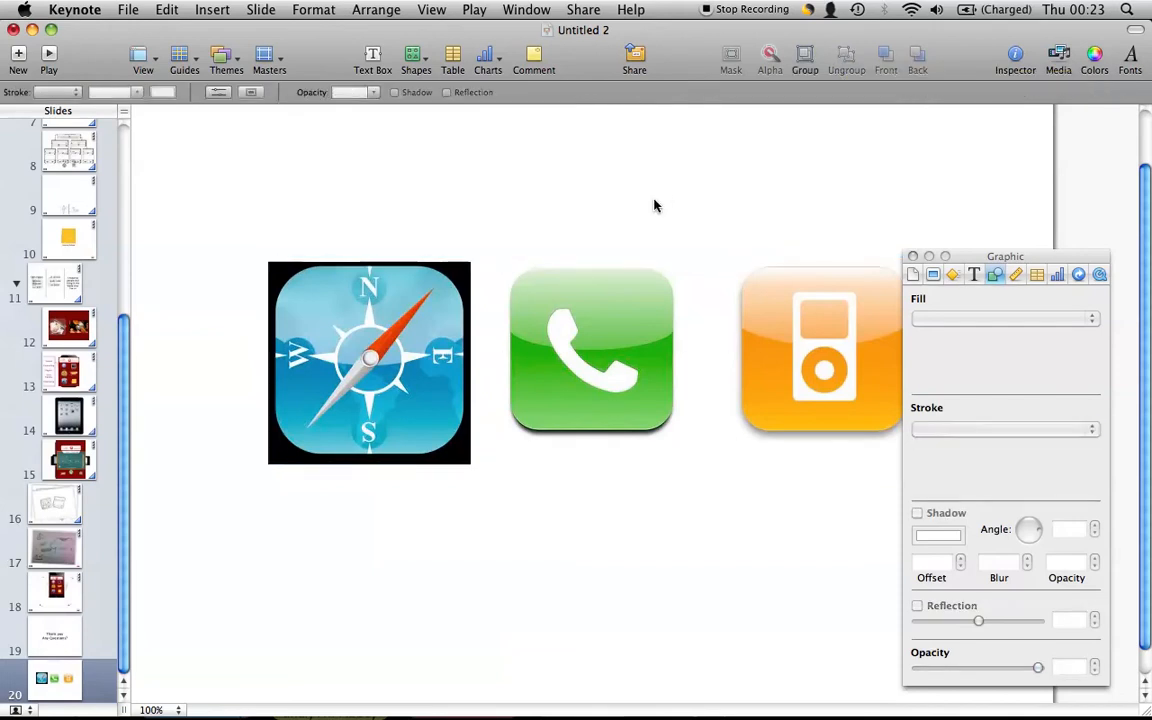
{"action": "mouse_move", "coordinate": [541, 437]}
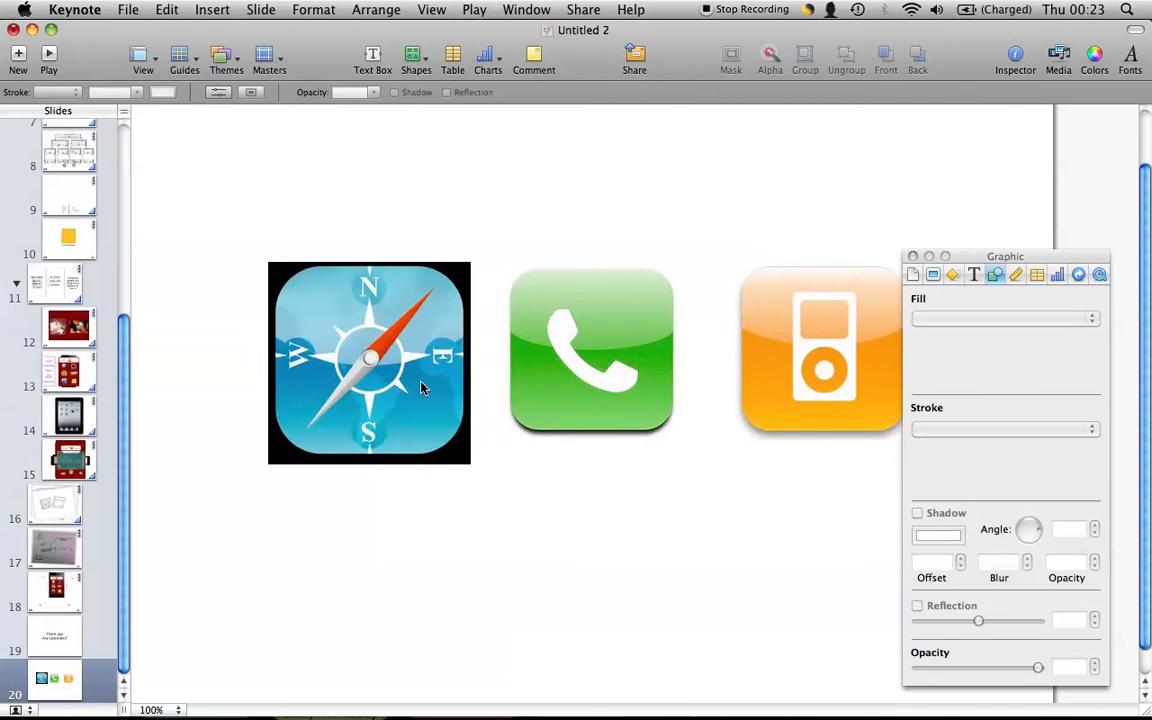
{"action": "mouse_move", "coordinate": [370, 353]}
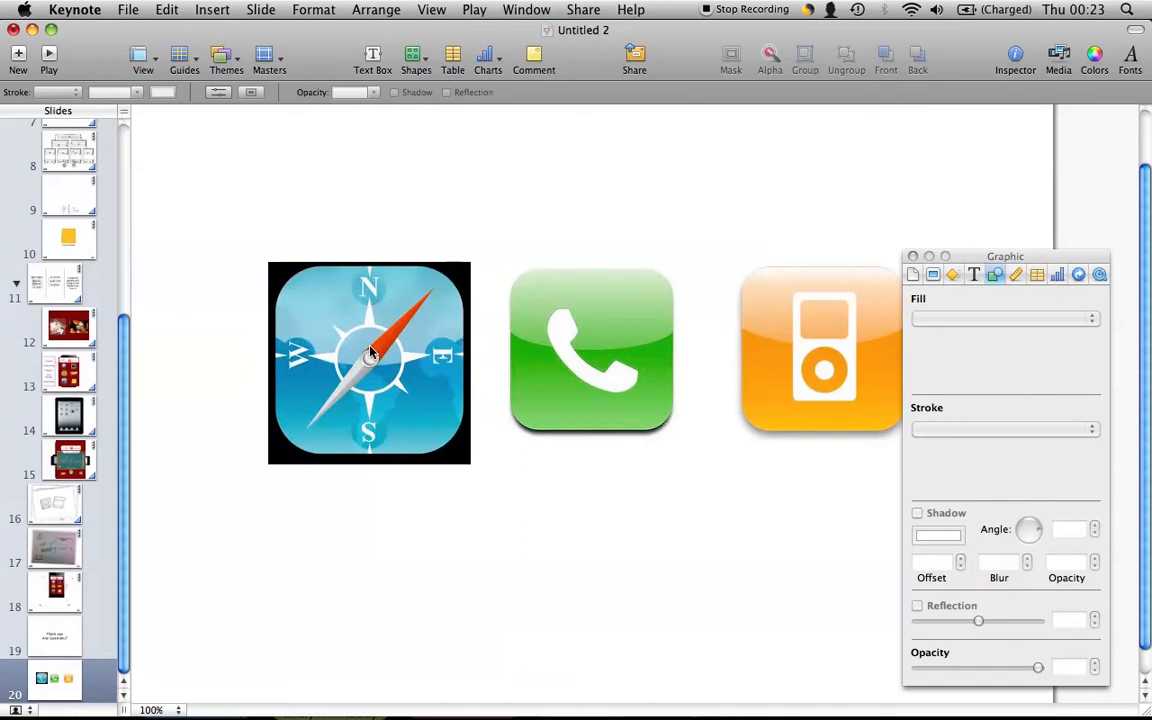
{"action": "left_click", "coordinate": [369, 358]}
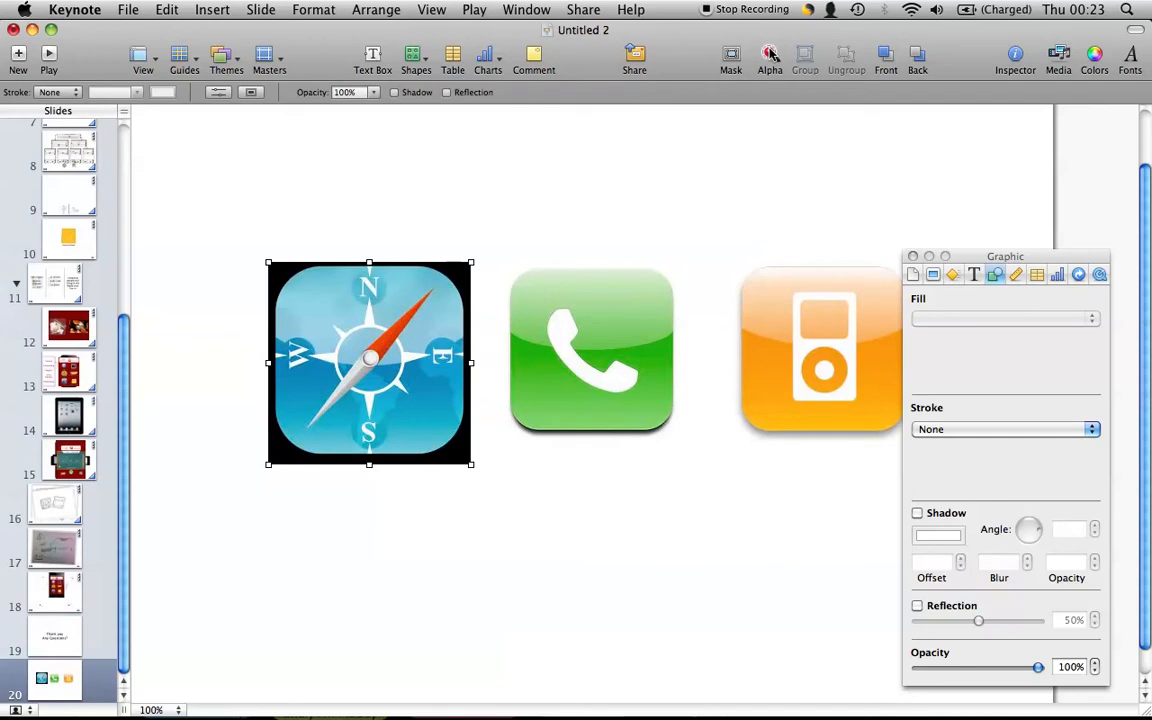
{"action": "left_click", "coordinate": [728, 55]}
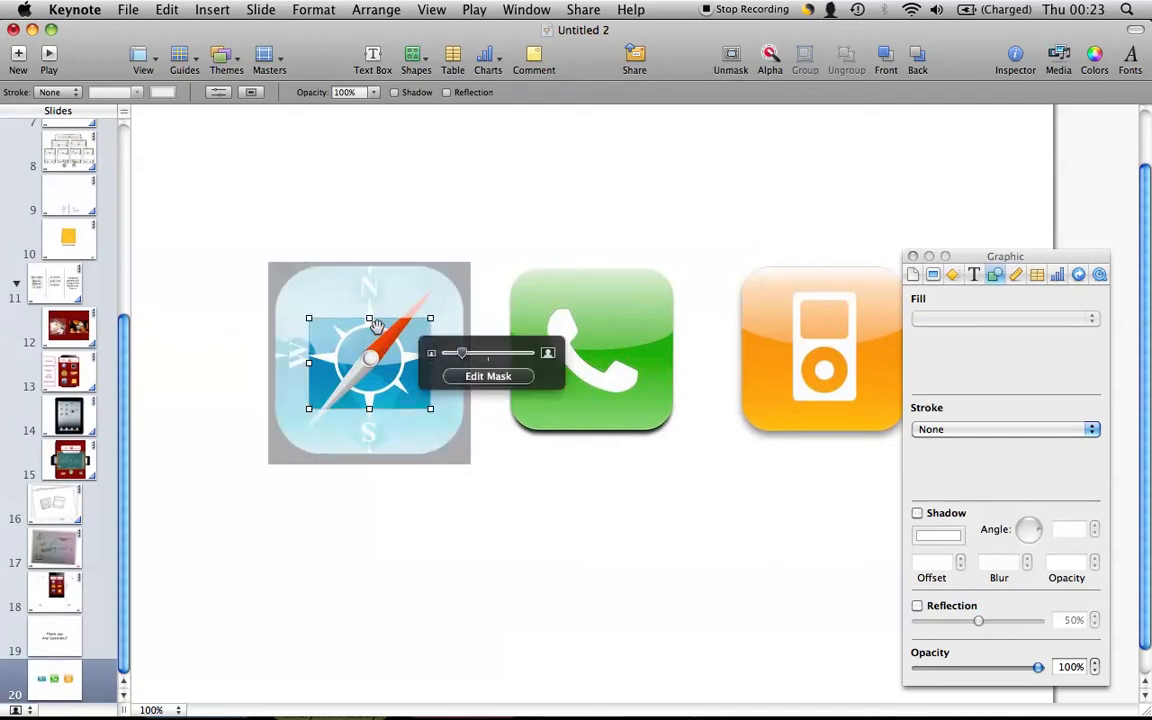
{"action": "mouse_move", "coordinate": [355, 390]}
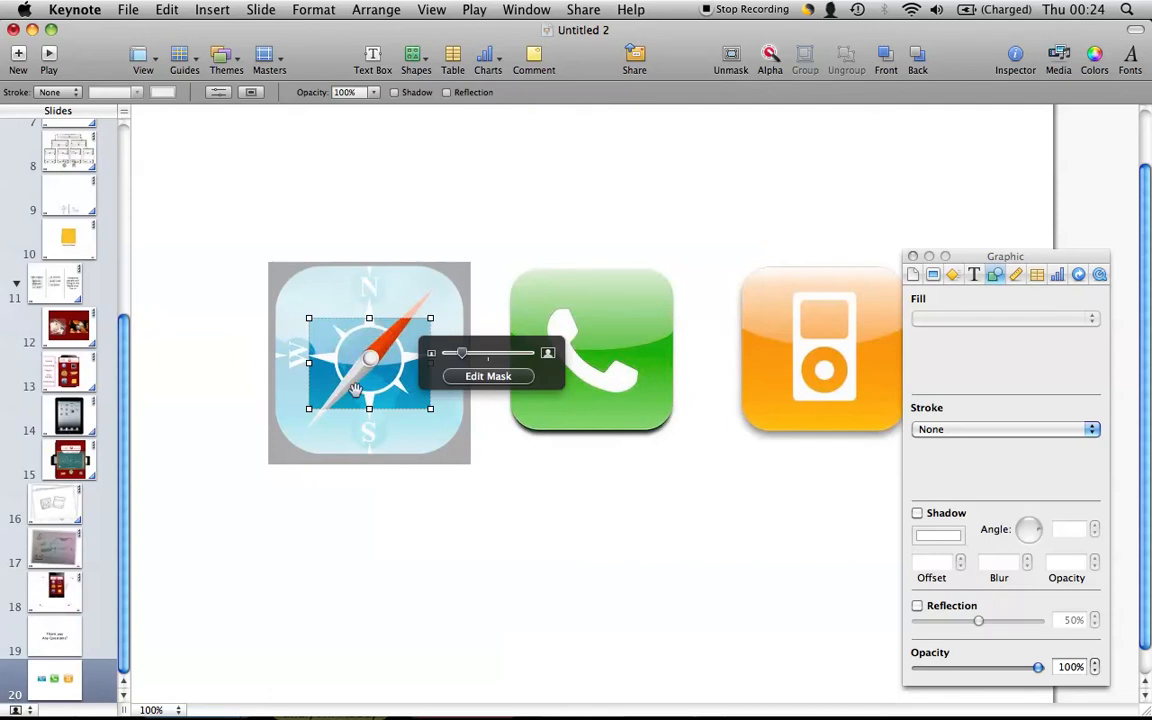
{"action": "mouse_move", "coordinate": [311, 319]}
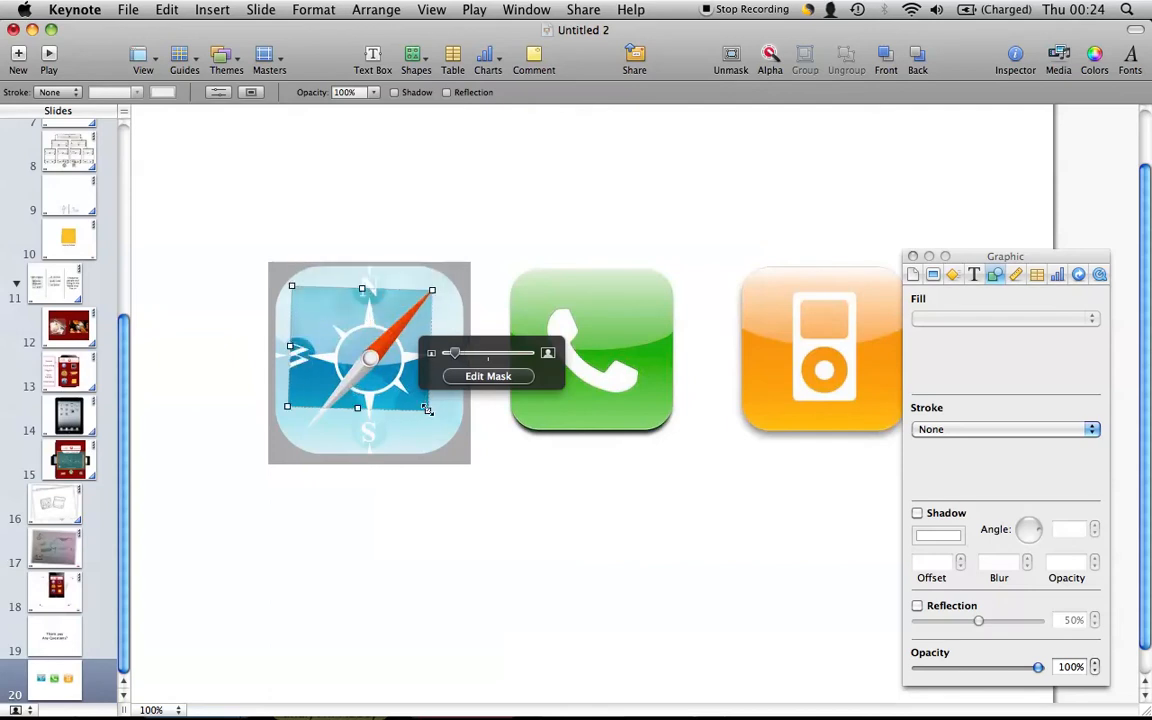
{"action": "left_click_drag", "start_coordinate": [428, 409], "coordinate": [437, 427]}
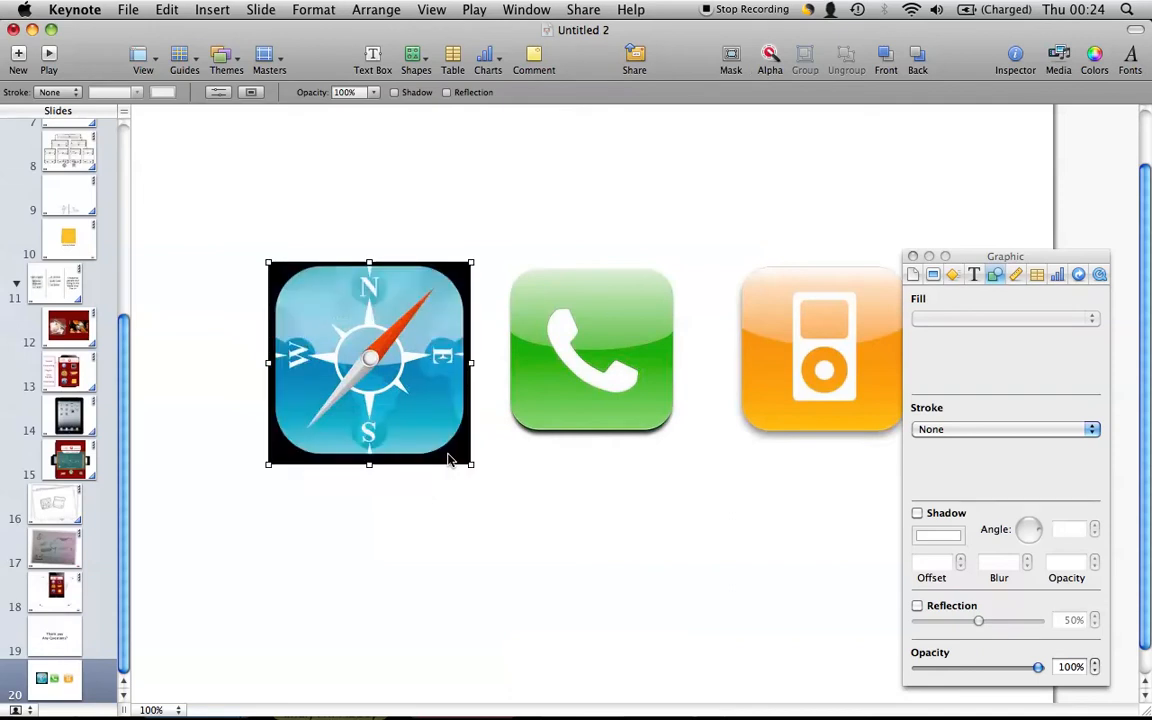
Step: Select the compass icon and start Alpha removal of its black square
{"action": "left_click", "coordinate": [544, 185]}
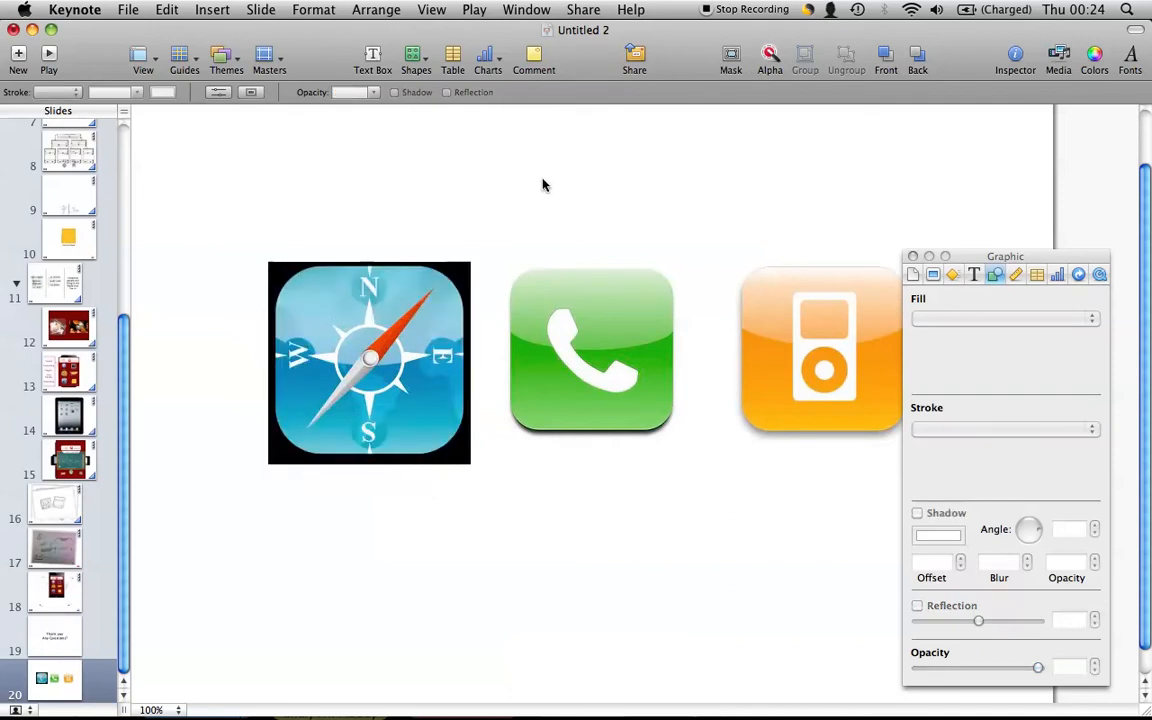
{"action": "left_click", "coordinate": [369, 363]}
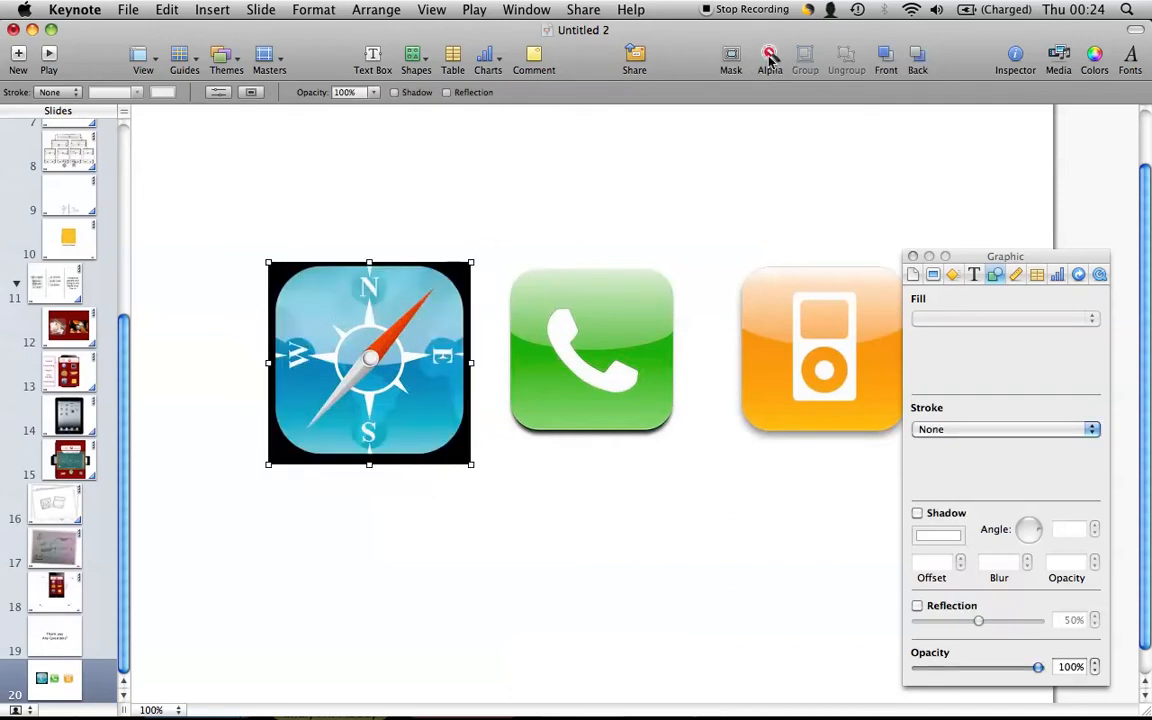
{"action": "left_click", "coordinate": [769, 52]}
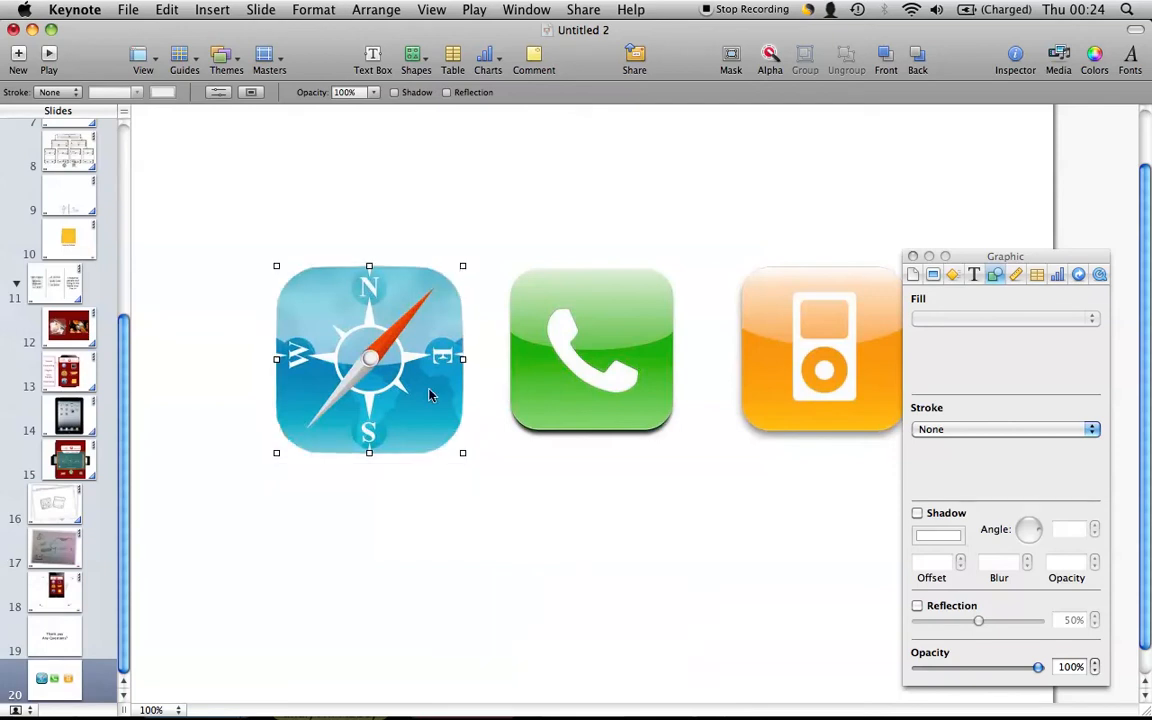
{"action": "mouse_move", "coordinate": [1012, 297]}
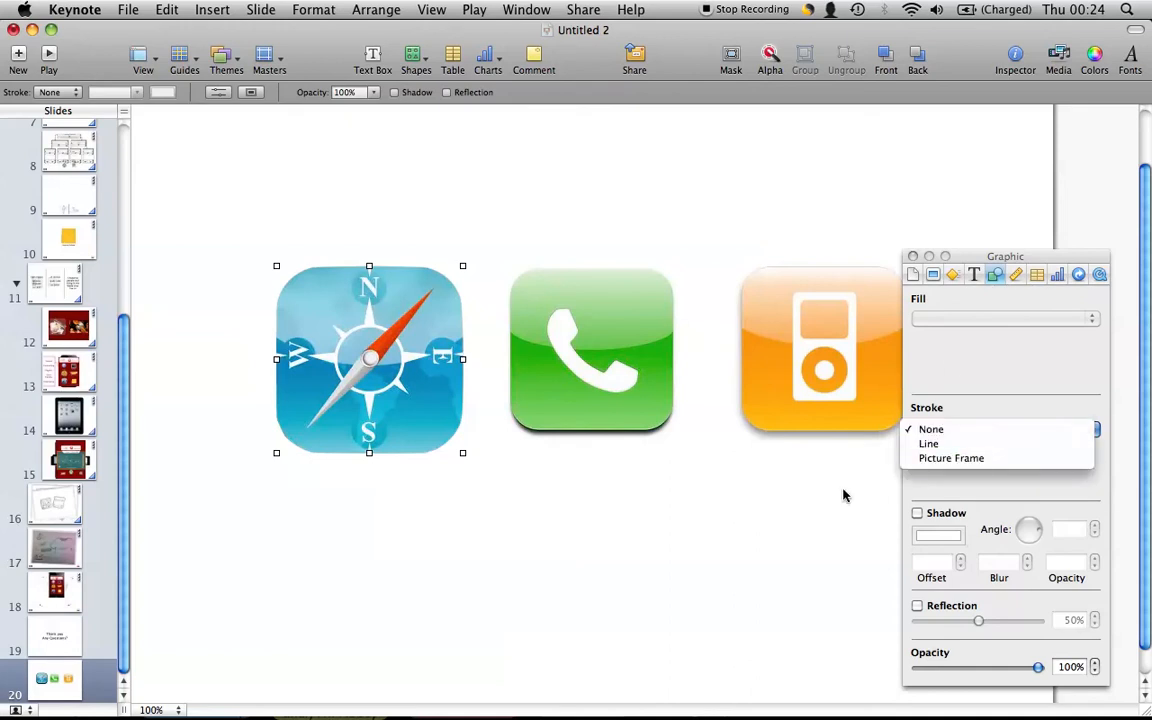
Step: Give the compass icon a blurred drop shadow and space the three icons evenly
{"action": "left_click", "coordinate": [938, 534]}
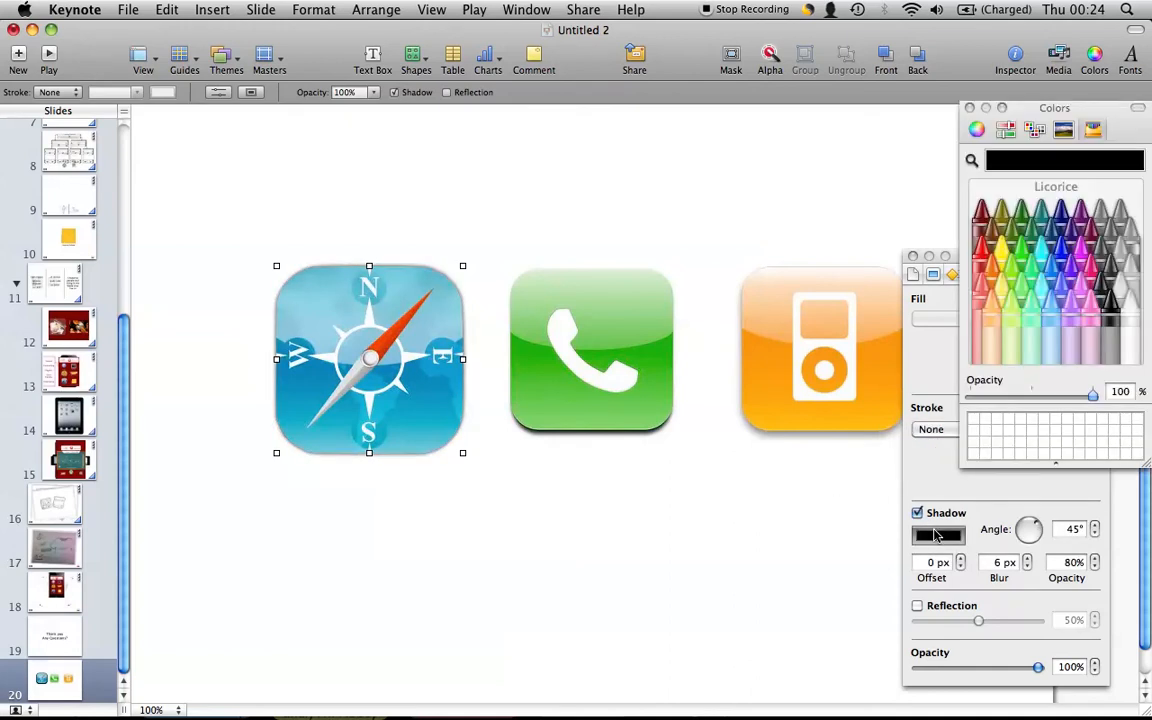
{"action": "mouse_move", "coordinate": [1015, 550]}
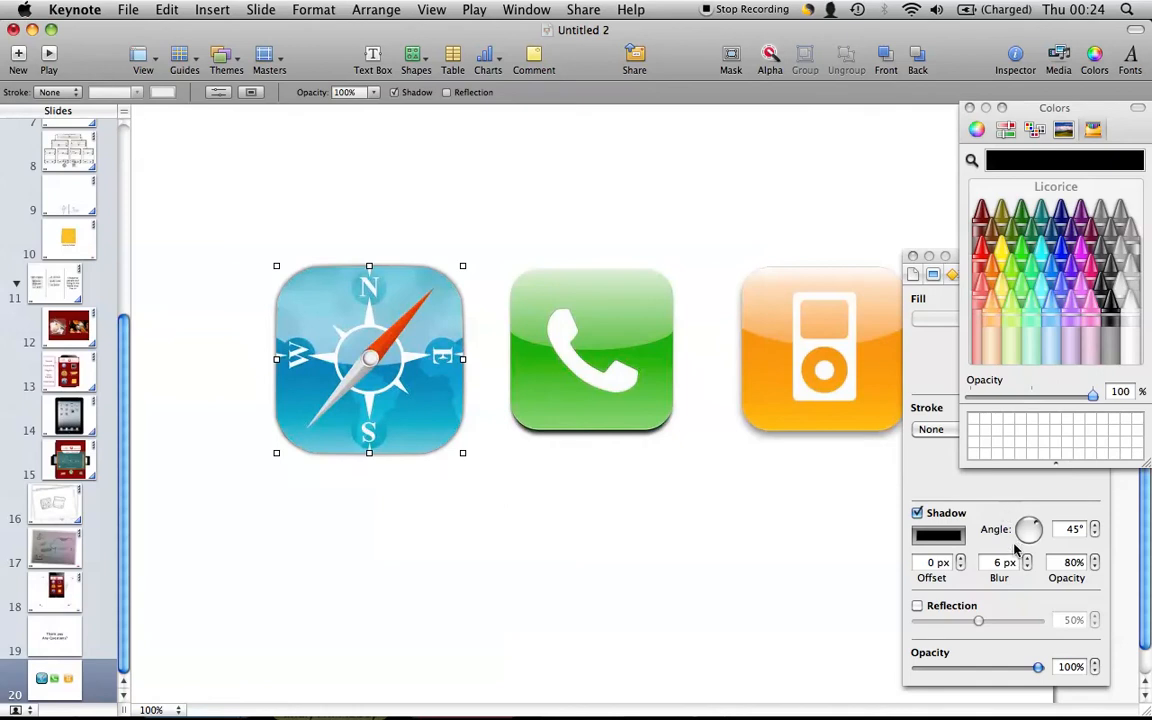
{"action": "left_click", "coordinate": [1027, 558]}
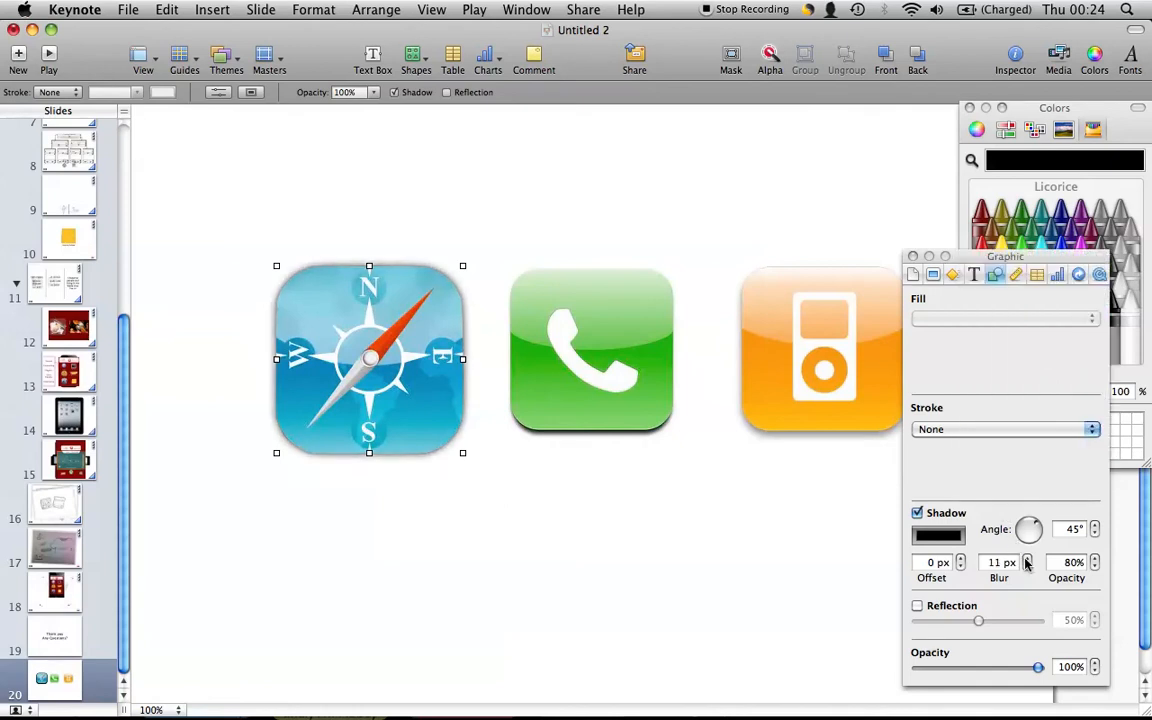
{"action": "left_click_drag", "start_coordinate": [1030, 530], "coordinate": [1033, 525]}
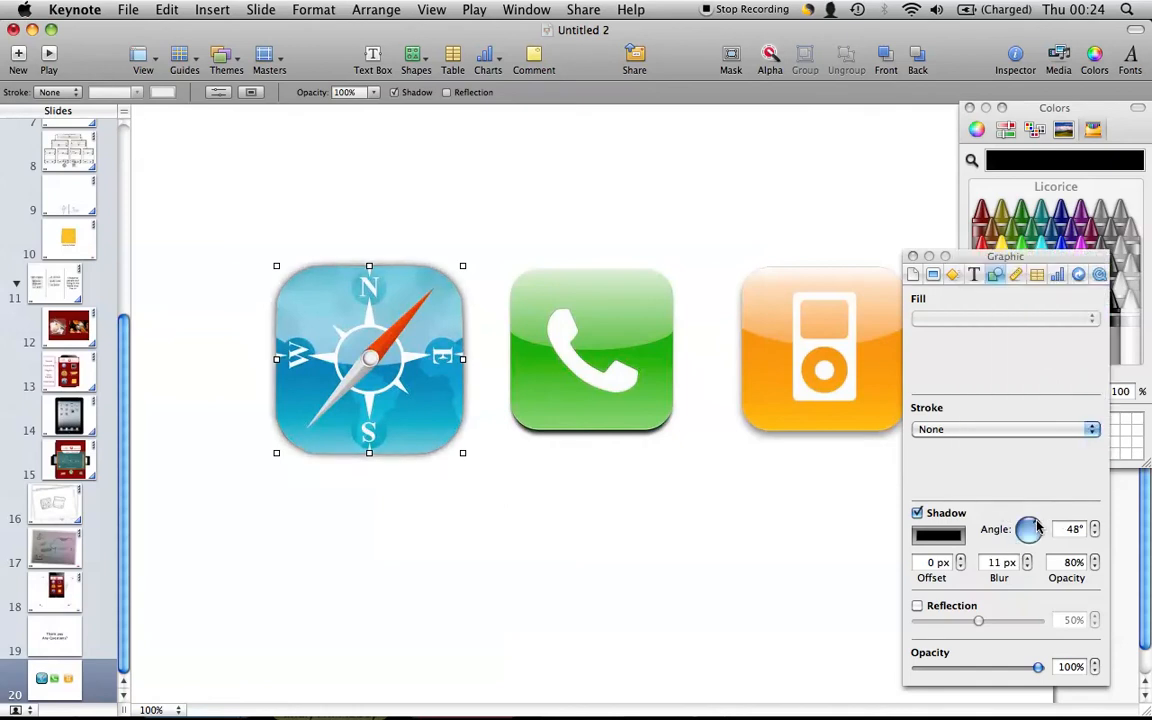
{"action": "left_click_drag", "start_coordinate": [1033, 520], "coordinate": [1025, 537]}
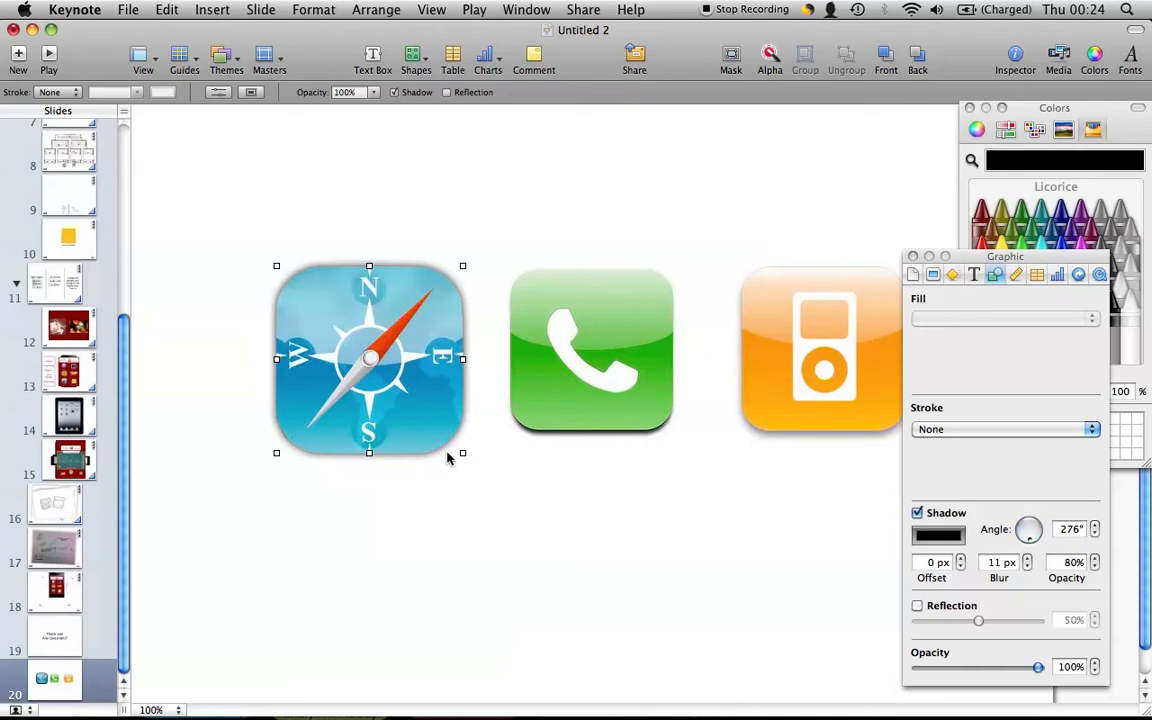
{"action": "left_click_drag", "start_coordinate": [463, 453], "coordinate": [438, 428]}
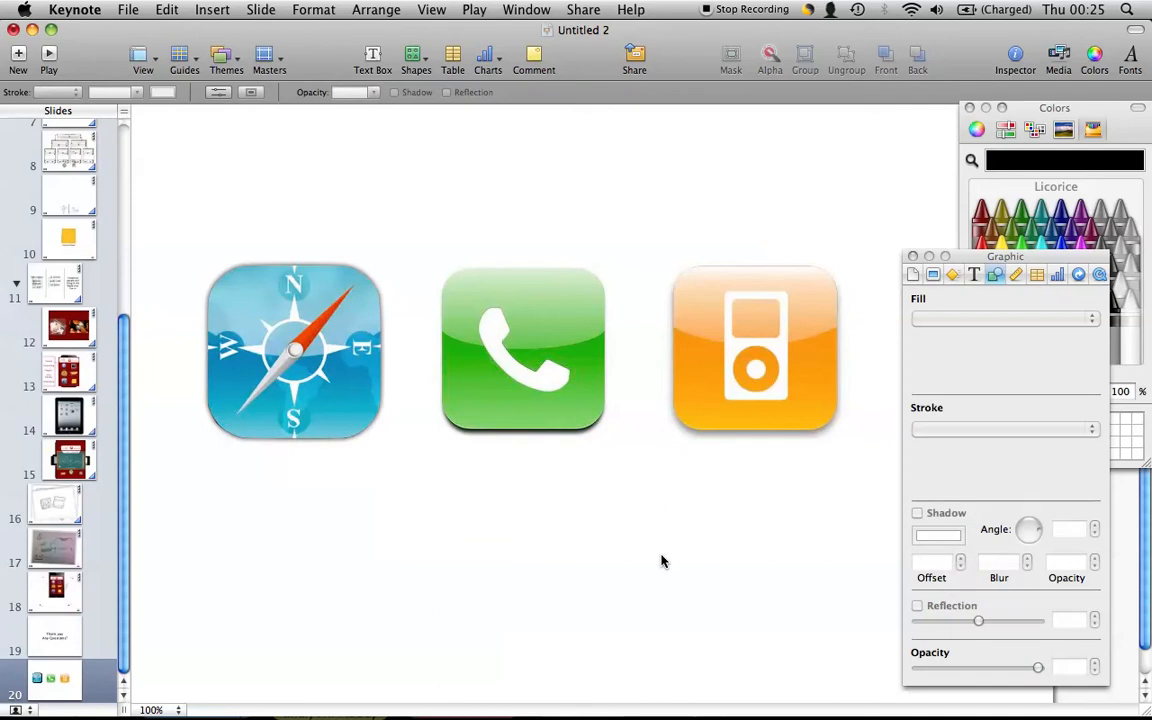
{"action": "mouse_move", "coordinate": [493, 293]}
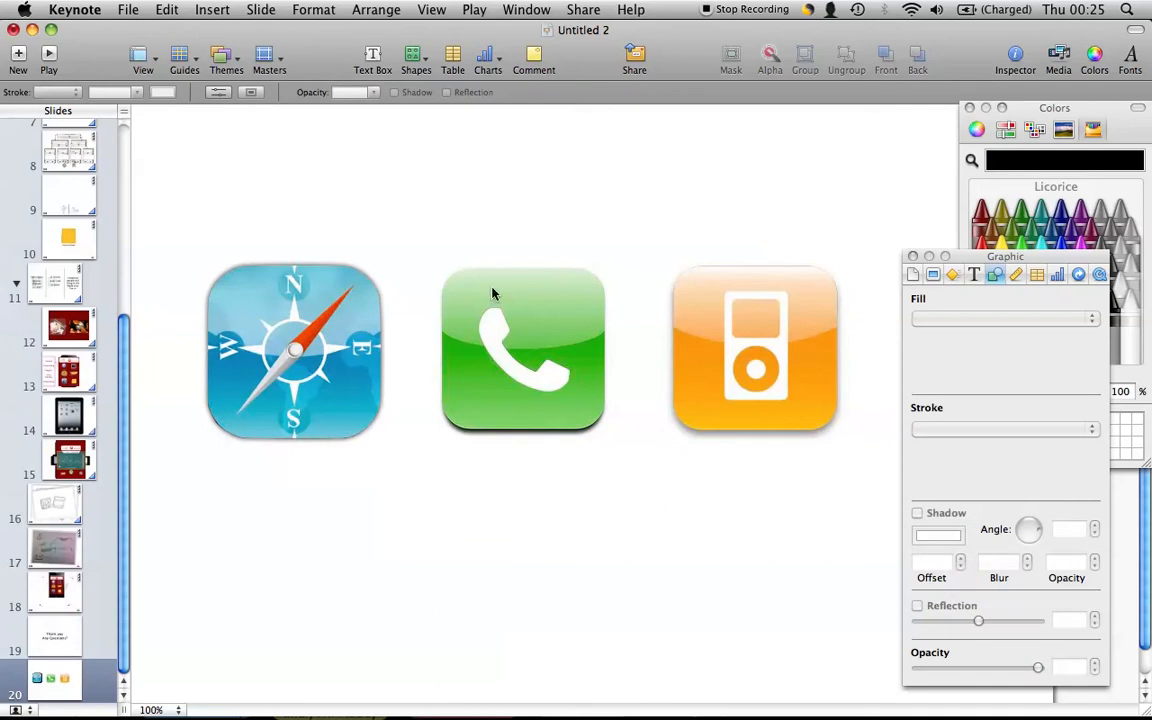
{"action": "mouse_move", "coordinate": [229, 72]}
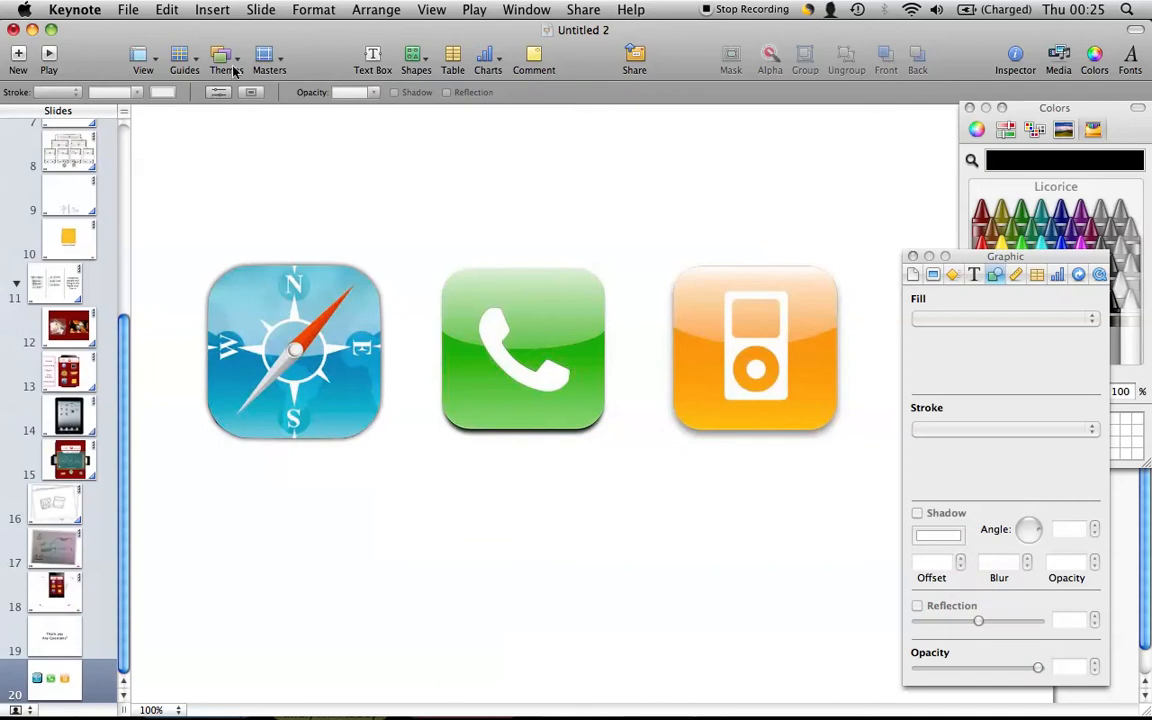
Step: Apply the Gradient theme and begin Alpha removal of the phone icon's white backing
{"action": "left_click", "coordinate": [226, 56]}
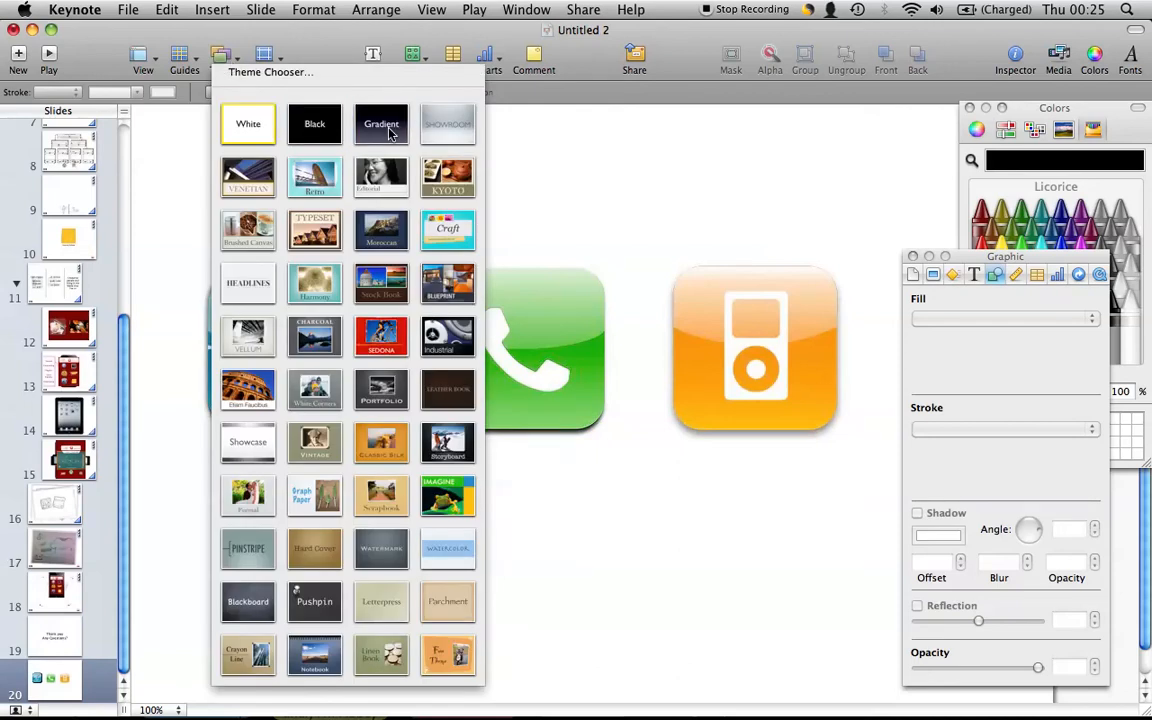
{"action": "left_click", "coordinate": [381, 123]}
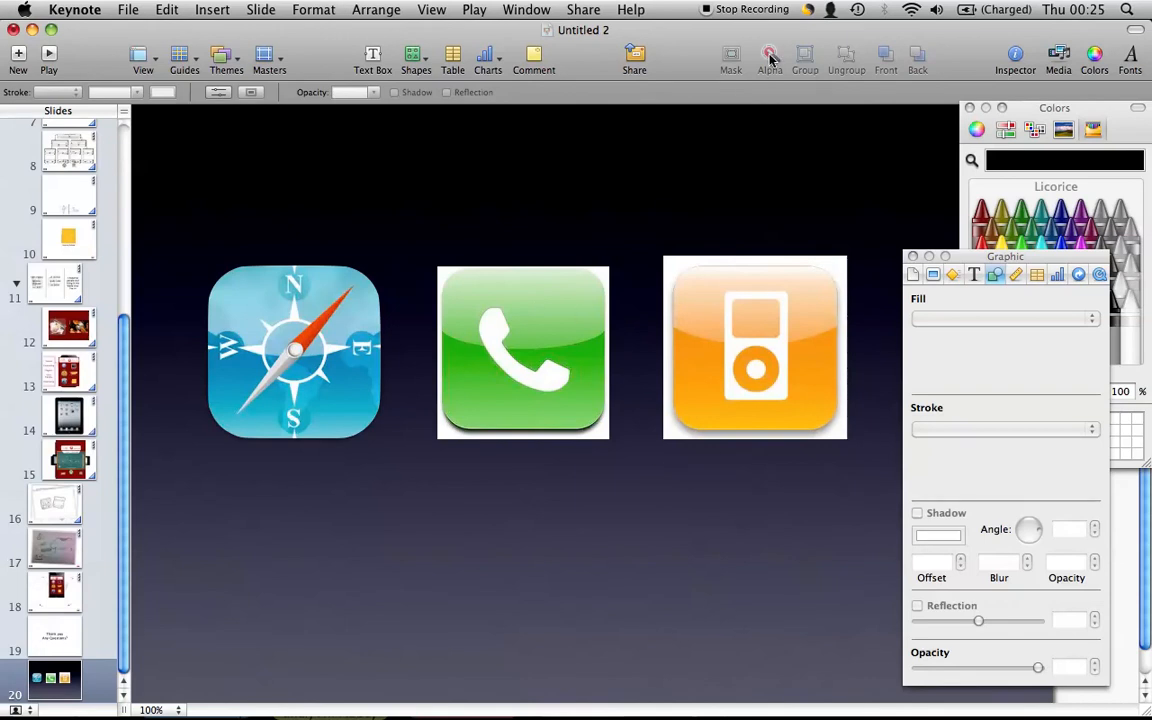
{"action": "left_click", "coordinate": [768, 53]}
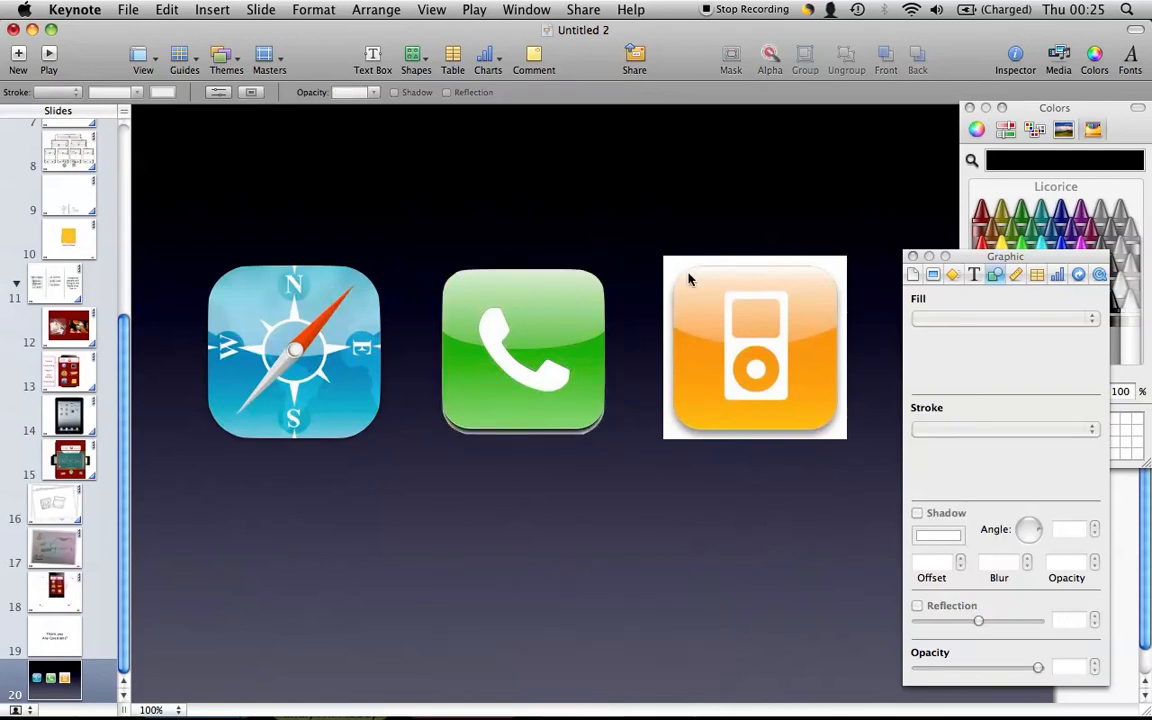
Step: Clear the music player's white backing with Alpha and slide it into line
{"action": "left_click", "coordinate": [754, 348]}
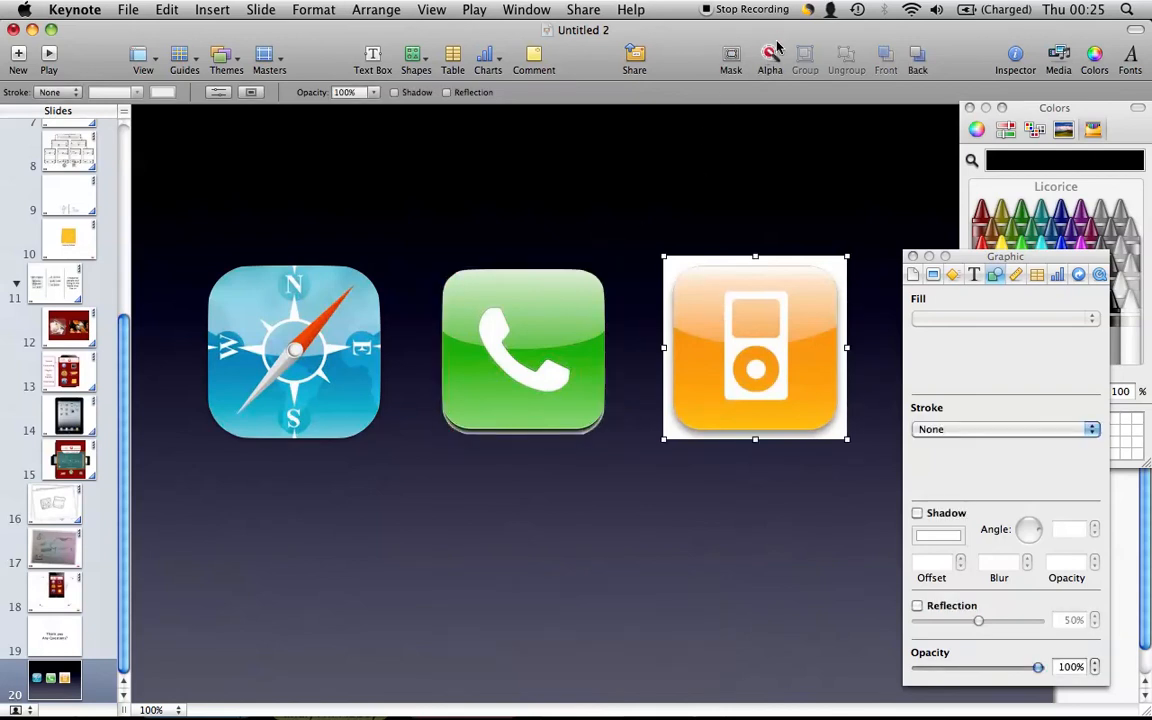
{"action": "left_click", "coordinate": [769, 57]}
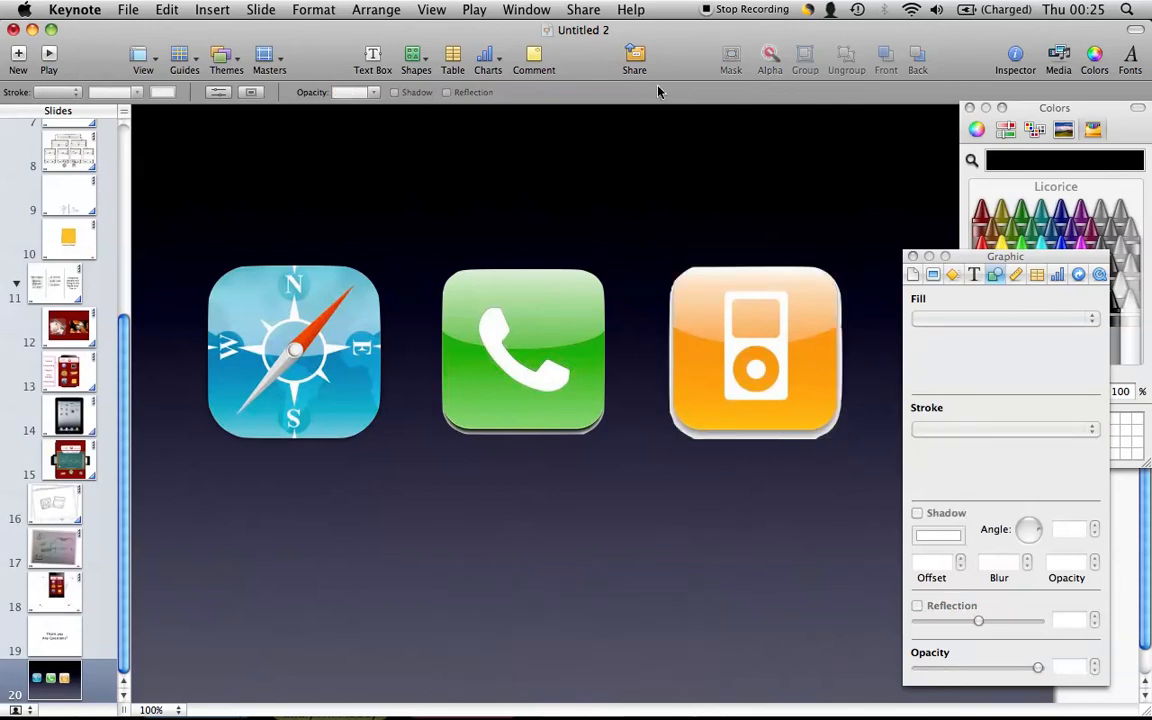
{"action": "left_click", "coordinate": [755, 352]}
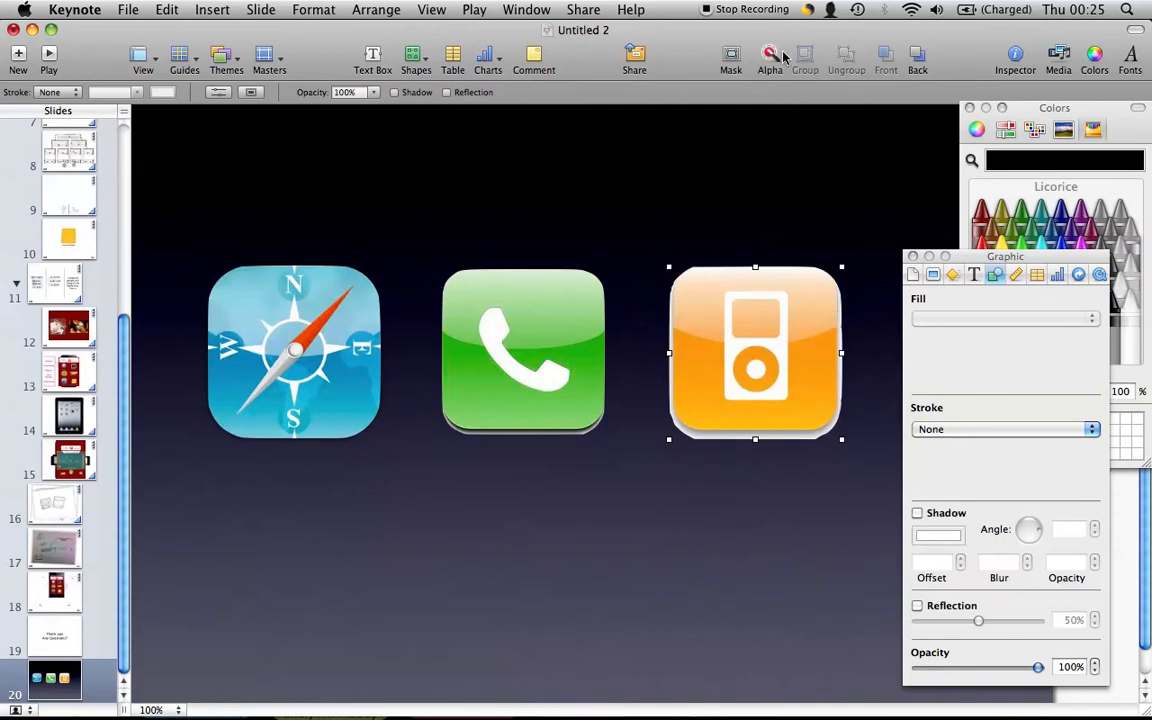
{"action": "left_click", "coordinate": [769, 53]}
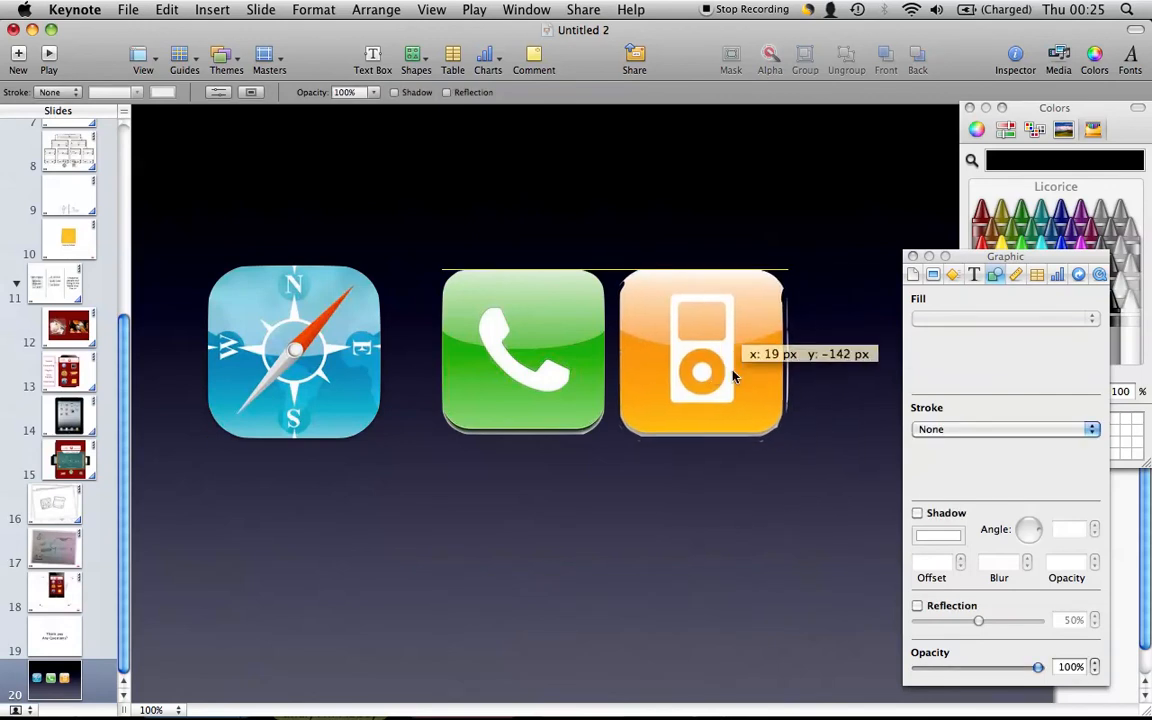
{"action": "left_click_drag", "start_coordinate": [700, 353], "coordinate": [750, 355]}
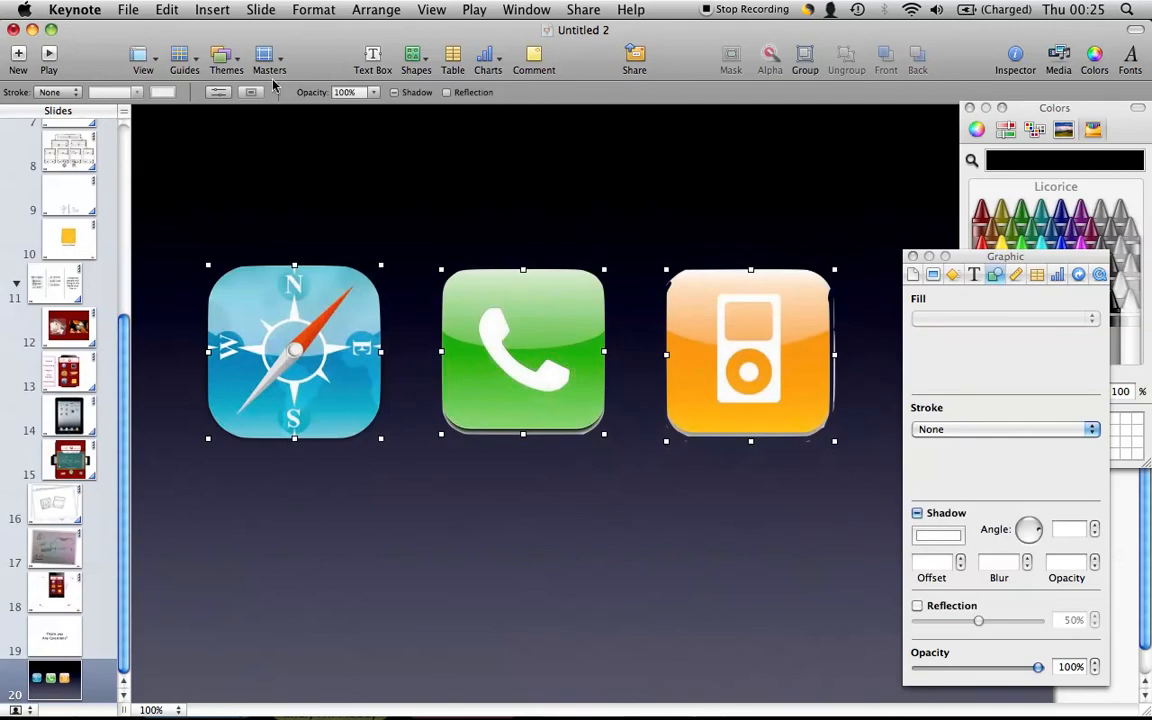
{"action": "left_click", "coordinate": [174, 9]}
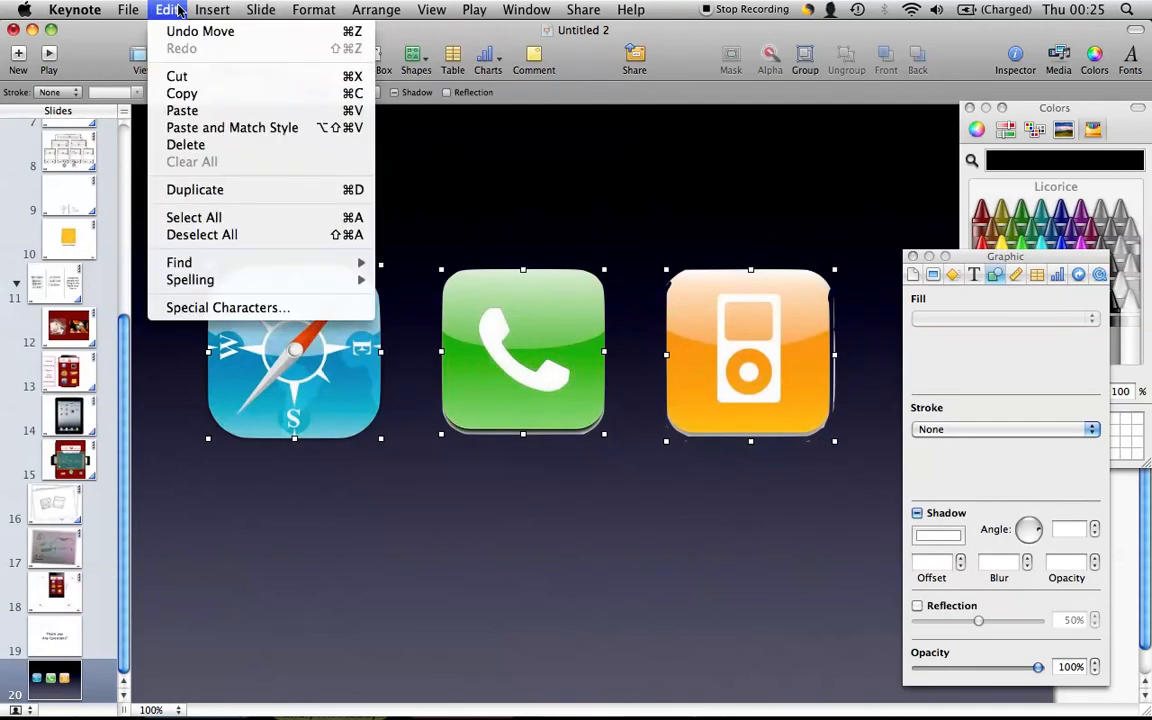
{"action": "left_click", "coordinate": [212, 9]}
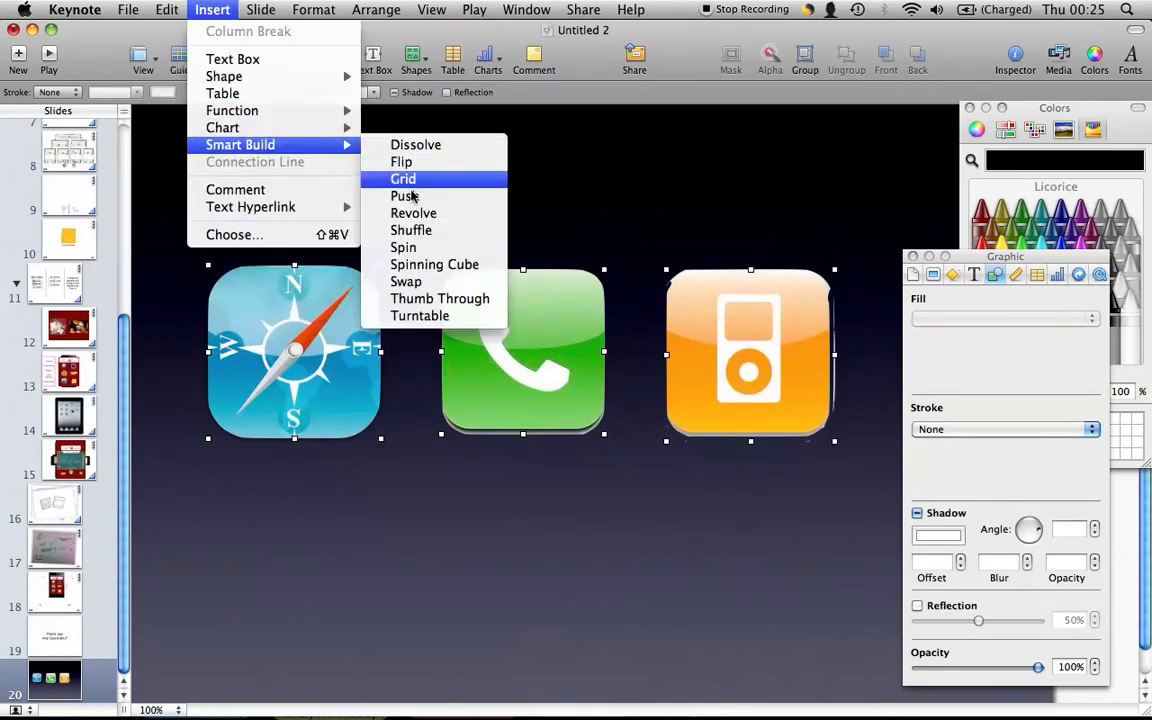
{"action": "mouse_move", "coordinate": [434, 264]}
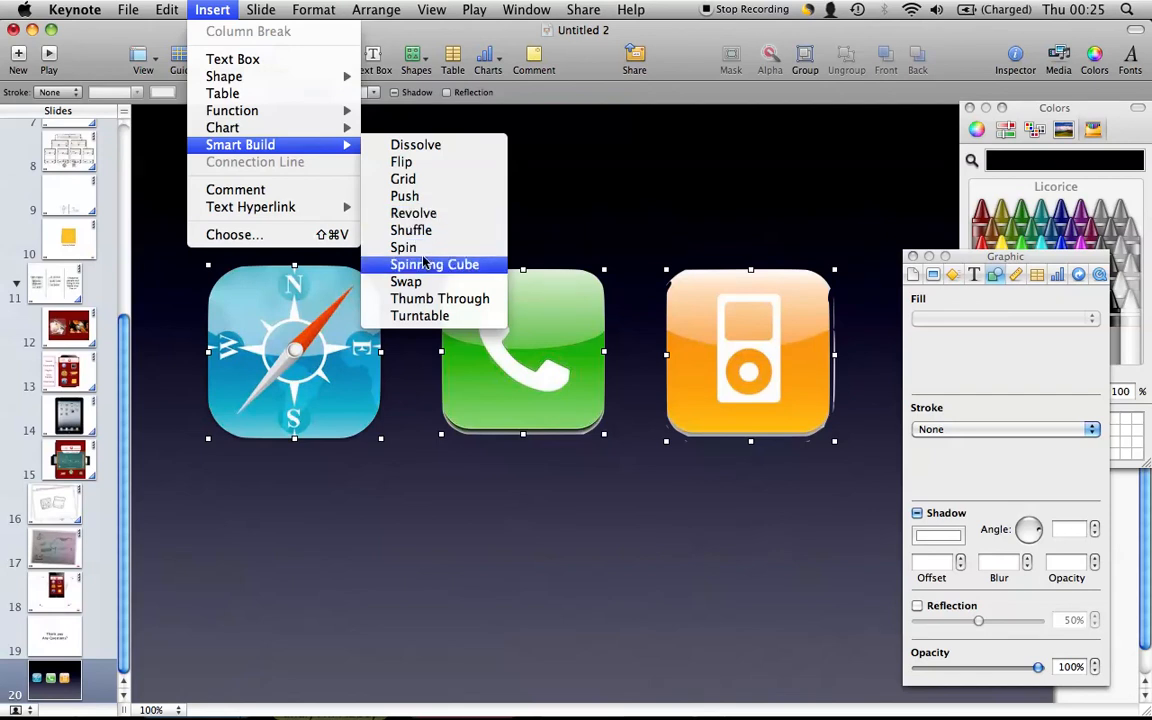
{"action": "left_click", "coordinate": [434, 264]}
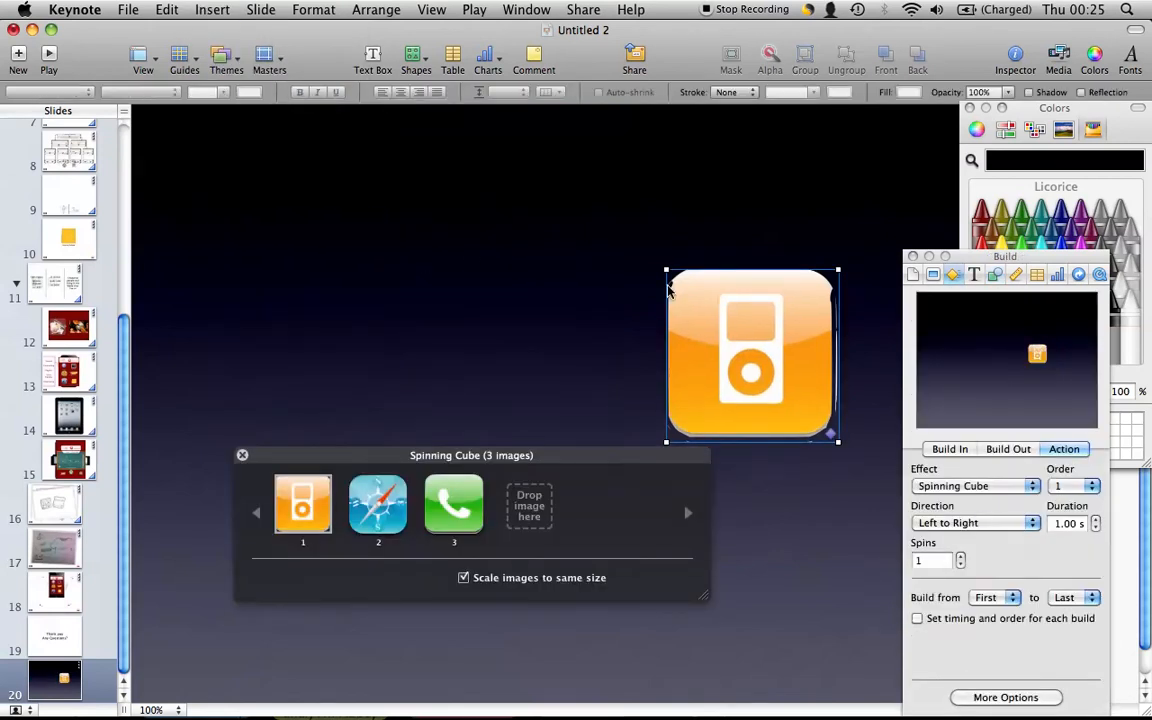
{"action": "left_click_drag", "start_coordinate": [752, 355], "coordinate": [578, 350]}
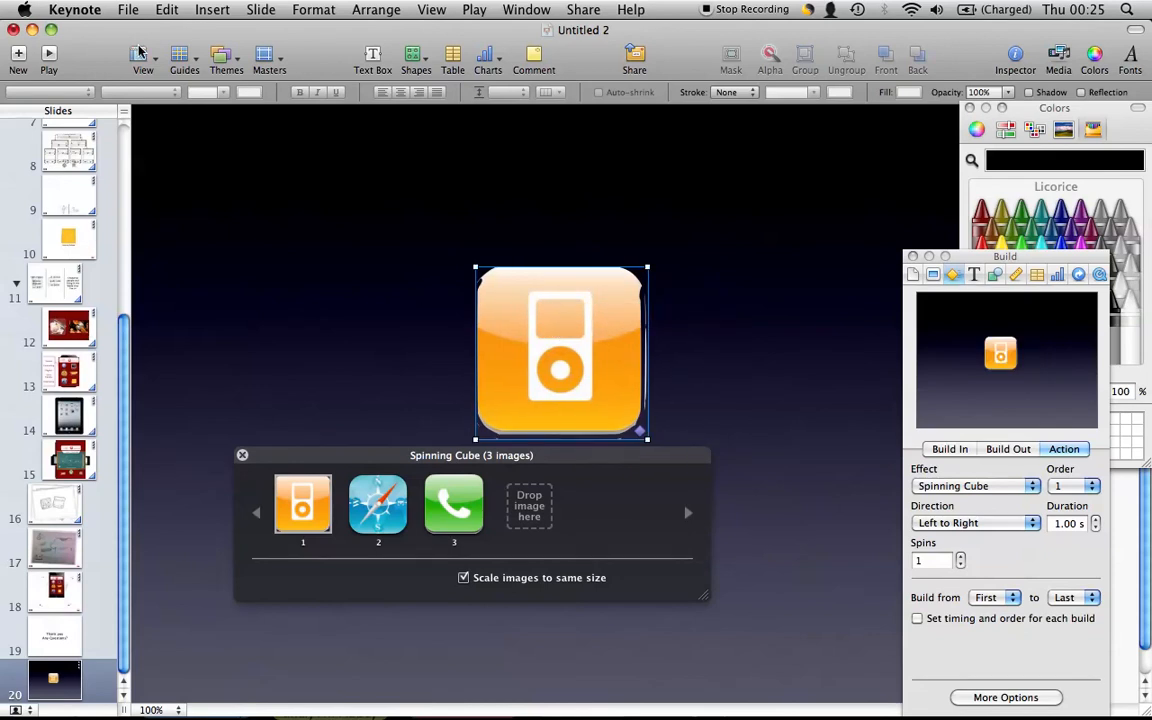
{"action": "left_click", "coordinate": [16, 54]}
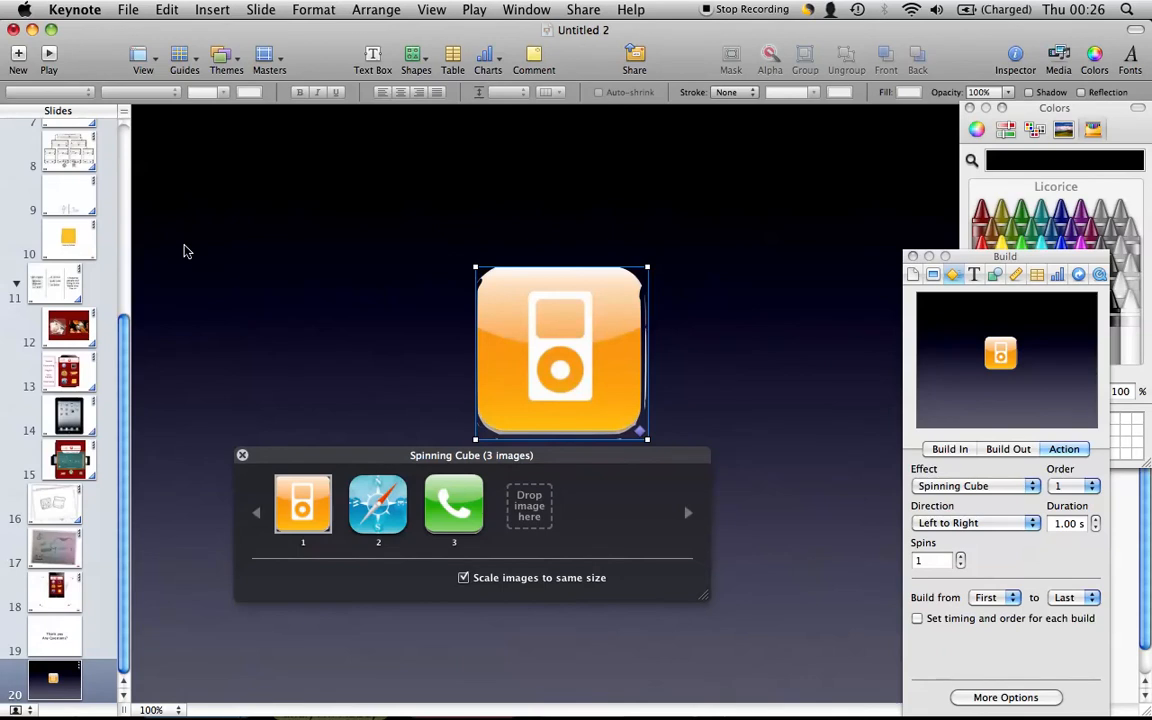
{"action": "mouse_move", "coordinate": [147, 179]}
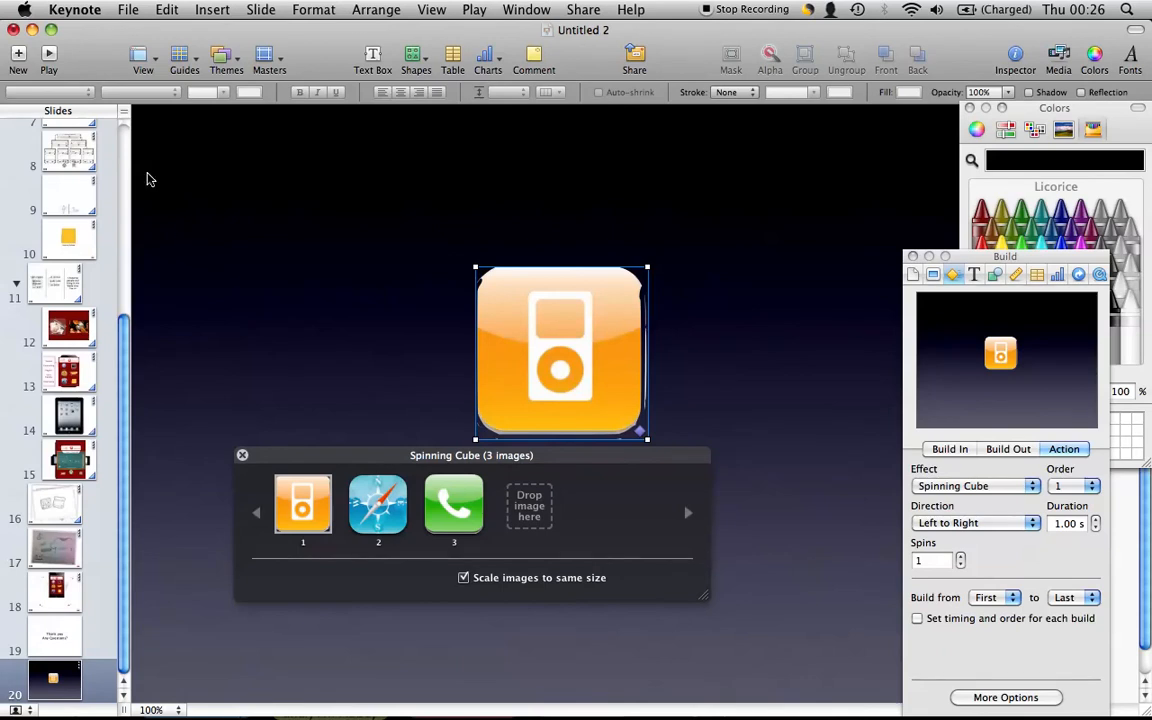
{"action": "mouse_move", "coordinate": [277, 248]}
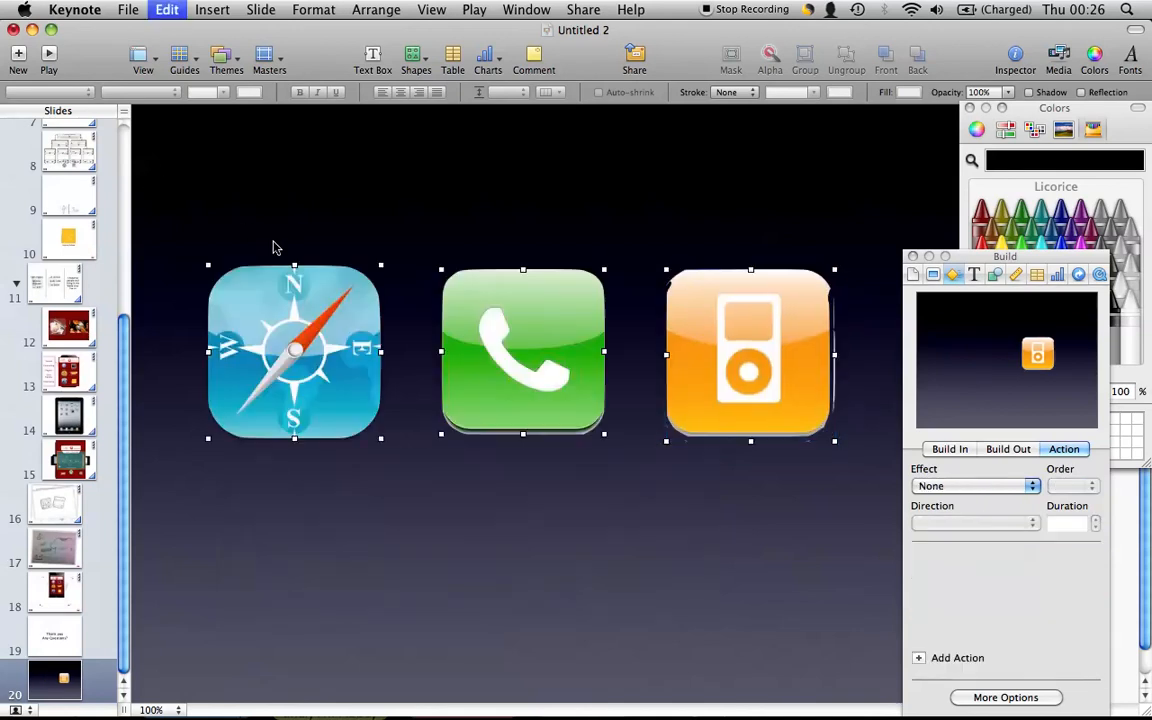
Step: Choose Revolve from the Smart Build menu for the icons, then play the slideshow
{"action": "left_click", "coordinate": [211, 9]}
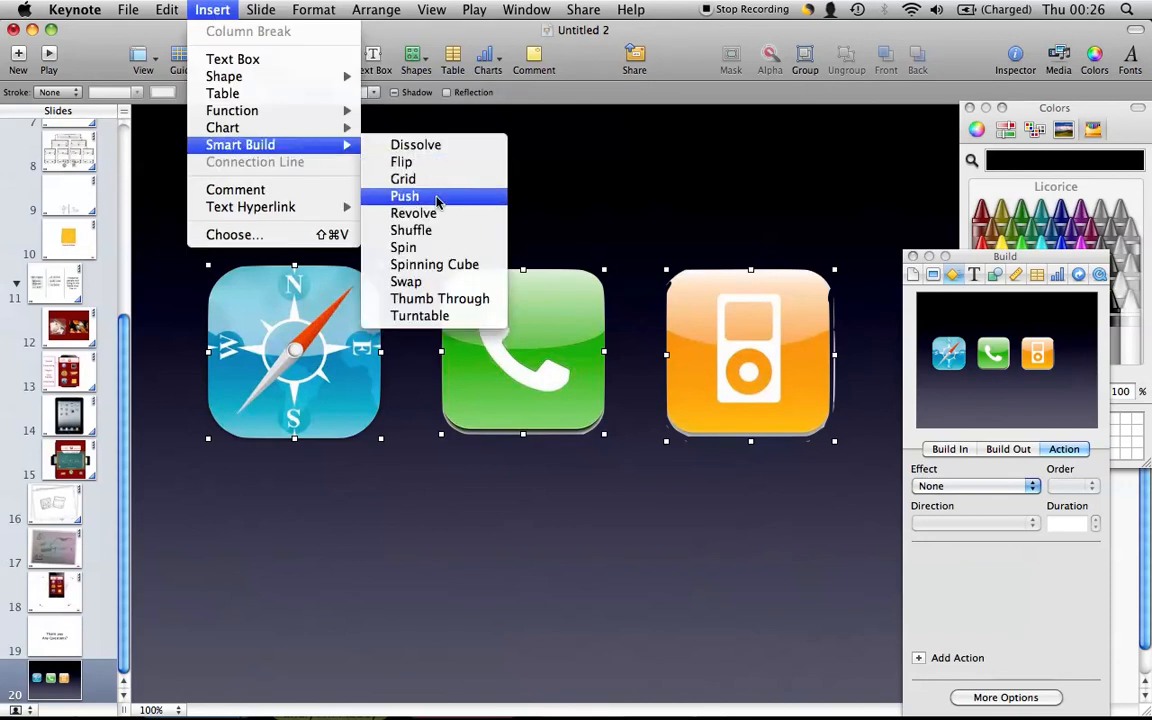
{"action": "left_click", "coordinate": [412, 213]}
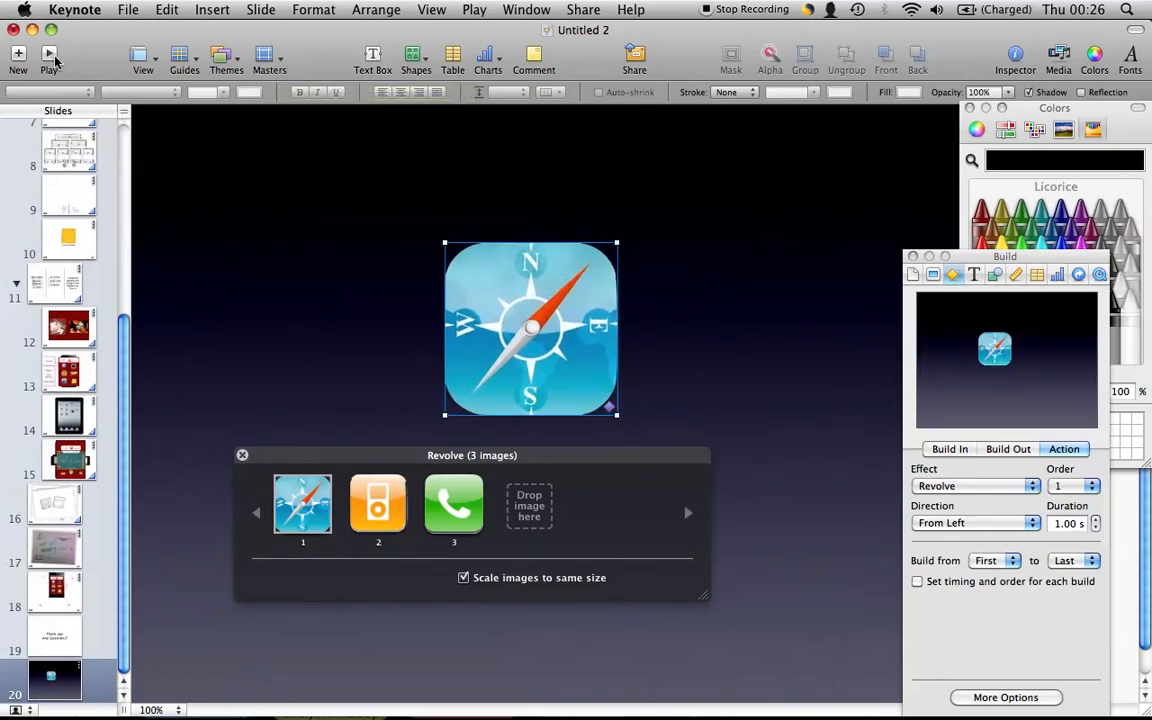
{"action": "left_click", "coordinate": [47, 53]}
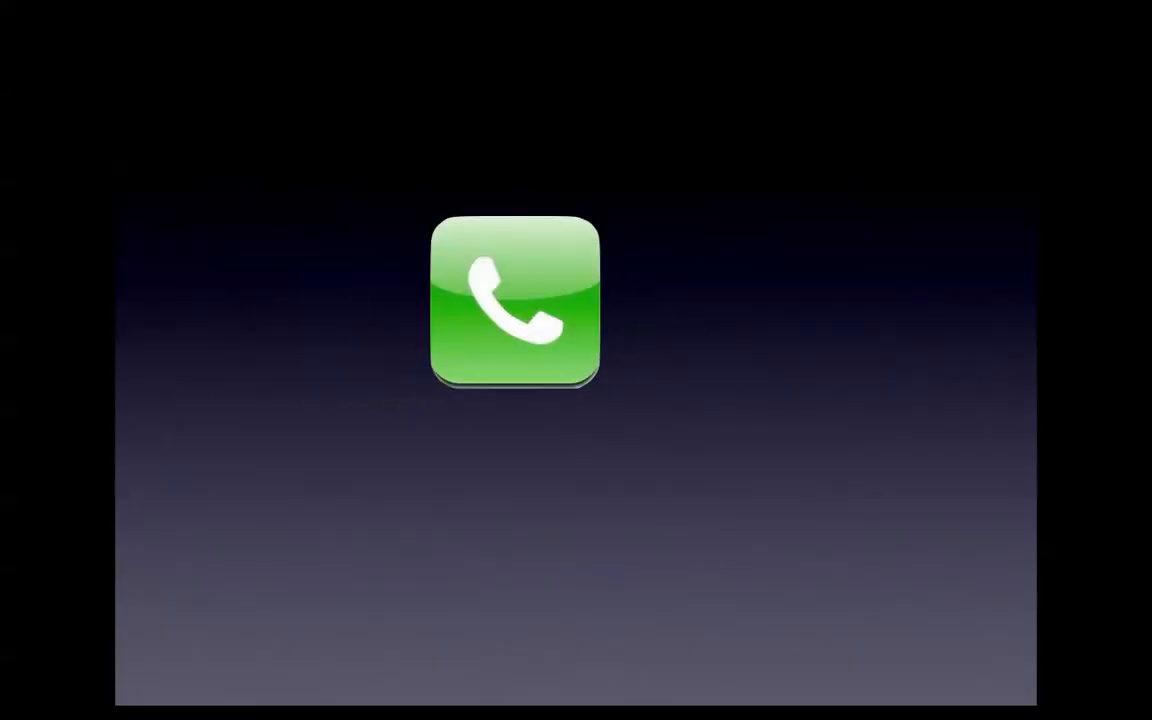